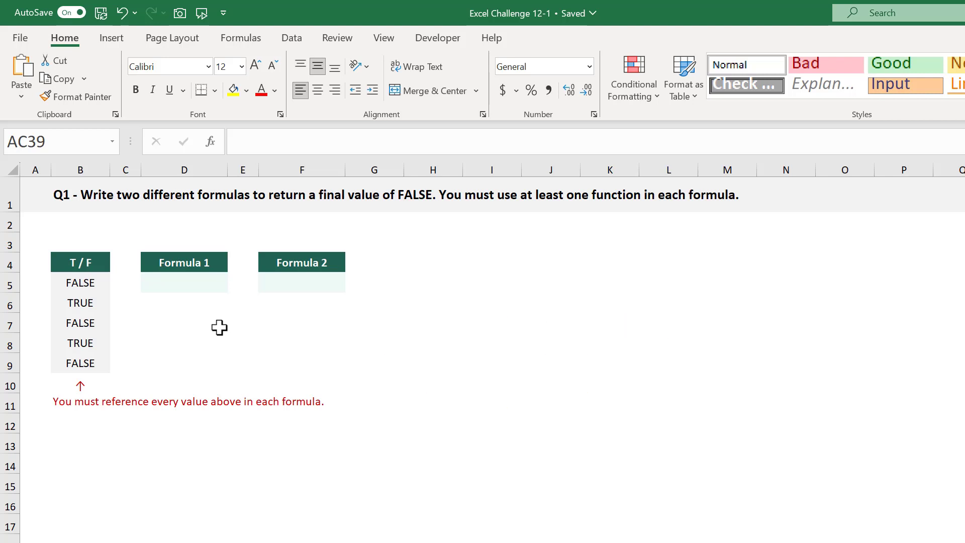
# Enter =AND( over the T/F values in the Formula 1 cell D5 so it returns FALSE.
pyautogui.click(183, 284)
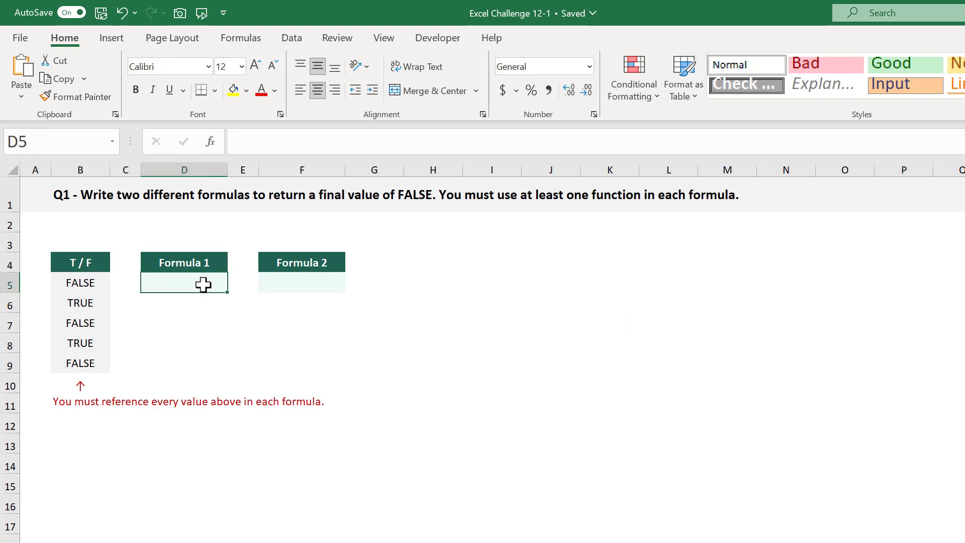
pyautogui.doubleClick(183, 283)
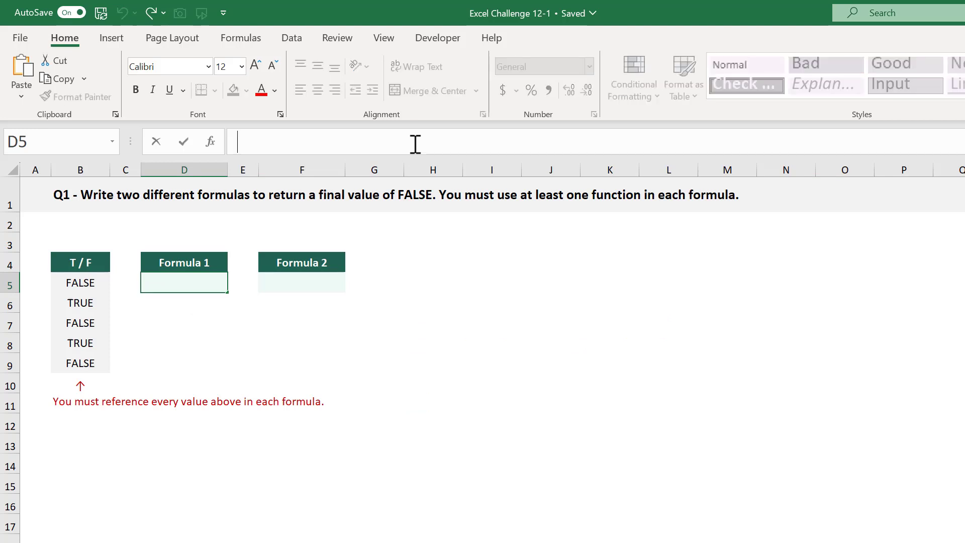
pyautogui.write('=')
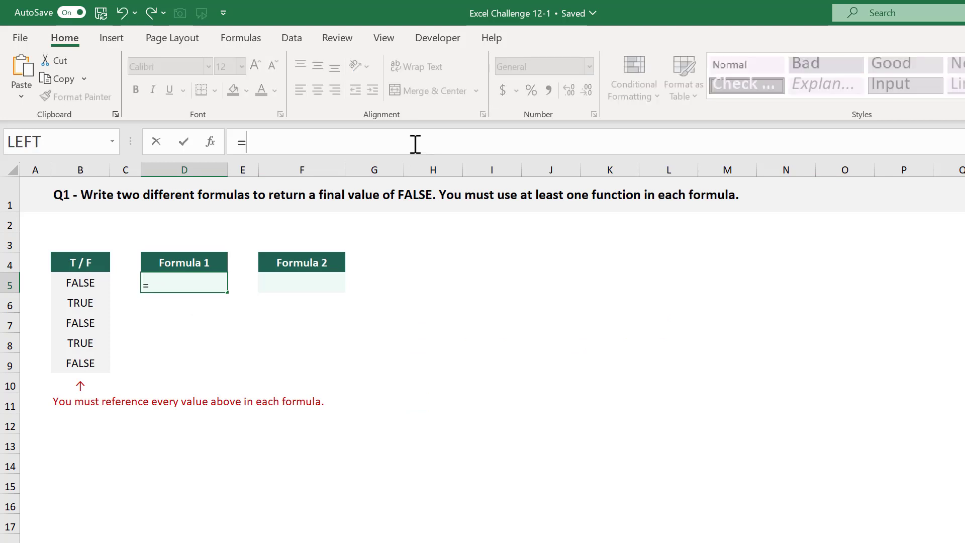
pyautogui.write('AND(')
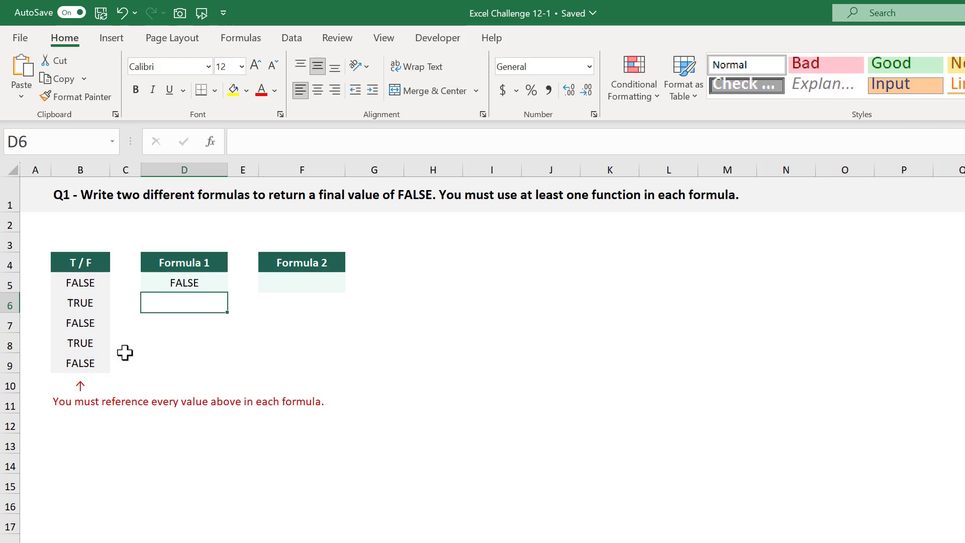
pyautogui.click(183, 281)
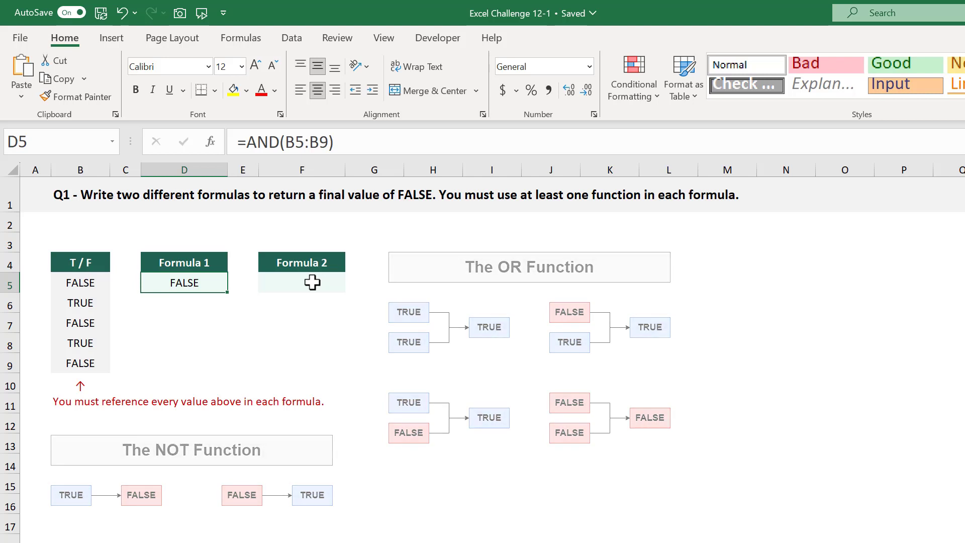
# Enter =NOT(OR(B5:B9)) in the Formula 2 cell F5 so it returns FALSE.
pyautogui.click(301, 282)
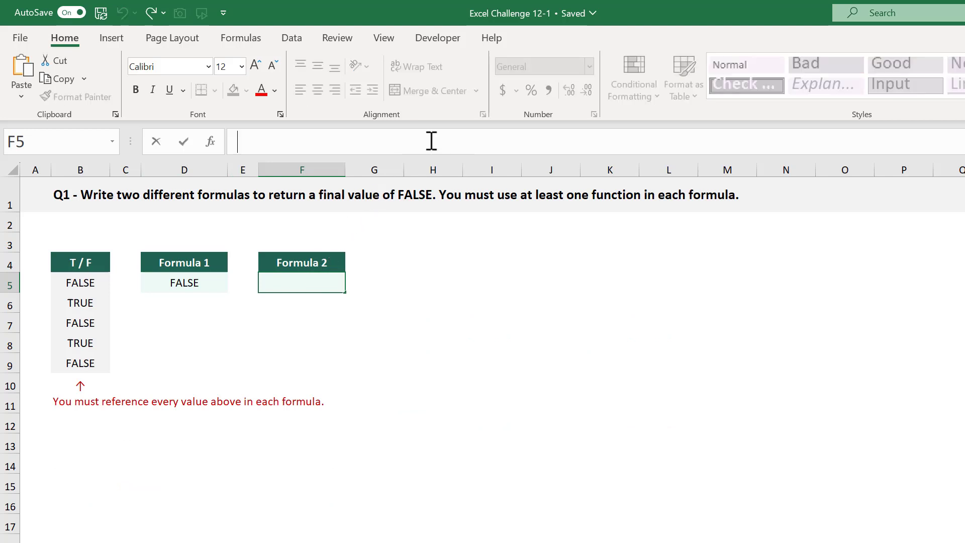
pyautogui.write('=n')
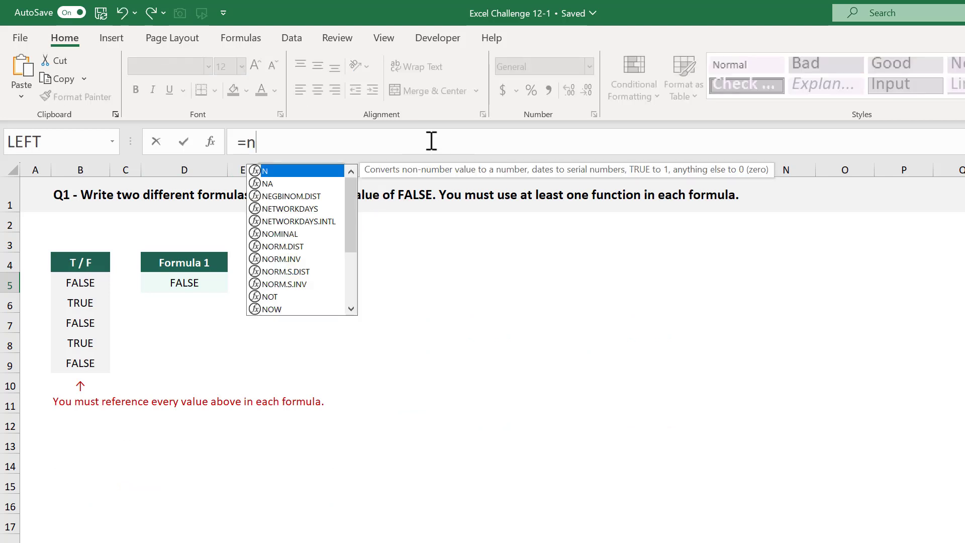
pyautogui.write('OT(o')
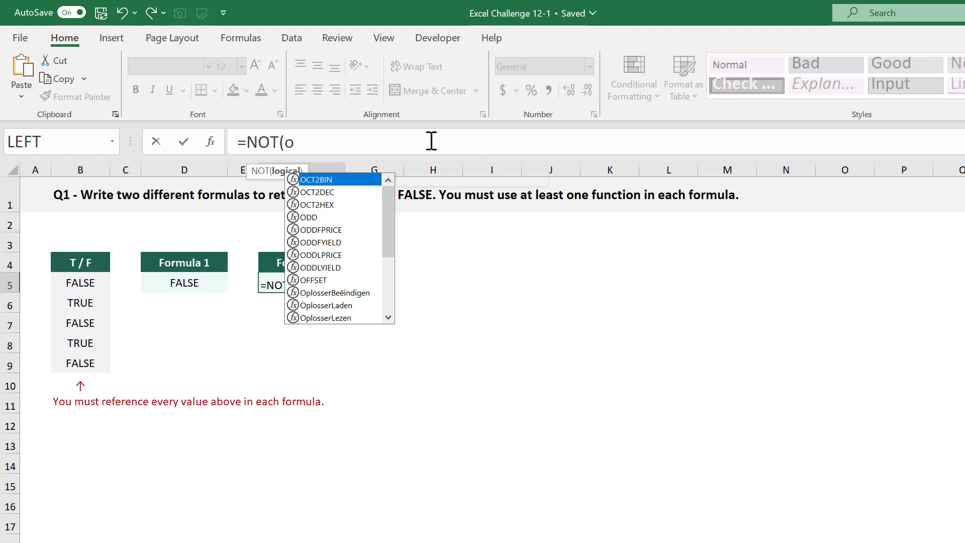
pyautogui.write('R(B5:B9')
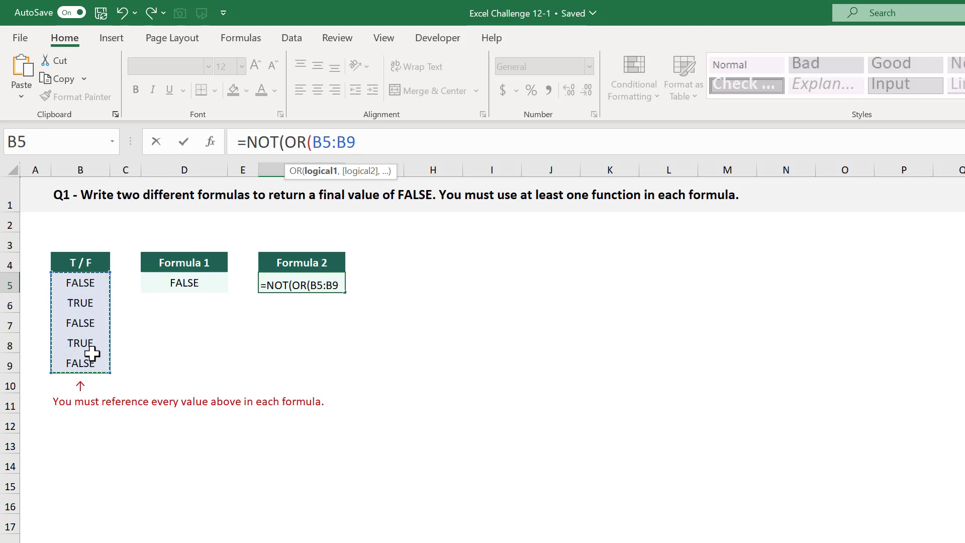
pyautogui.write('))')
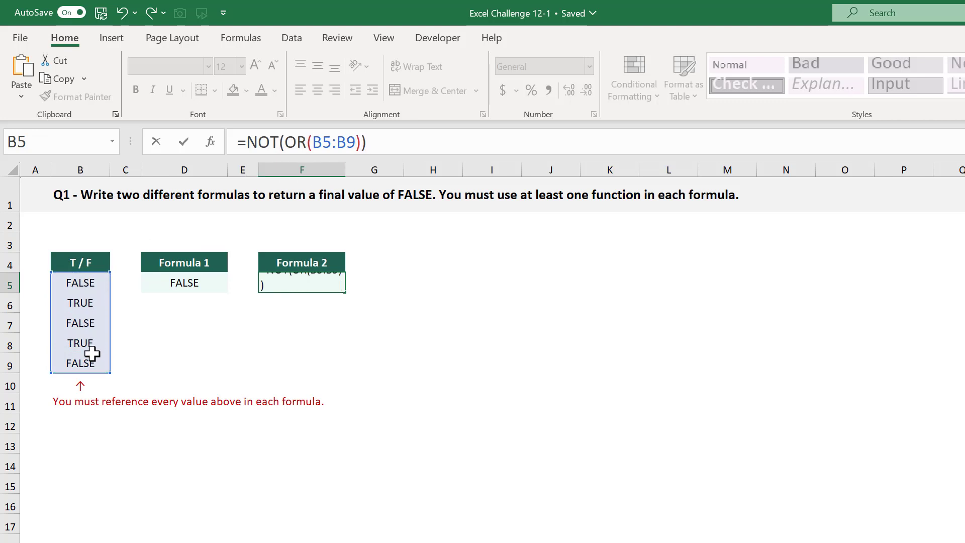
pyautogui.press('Return')
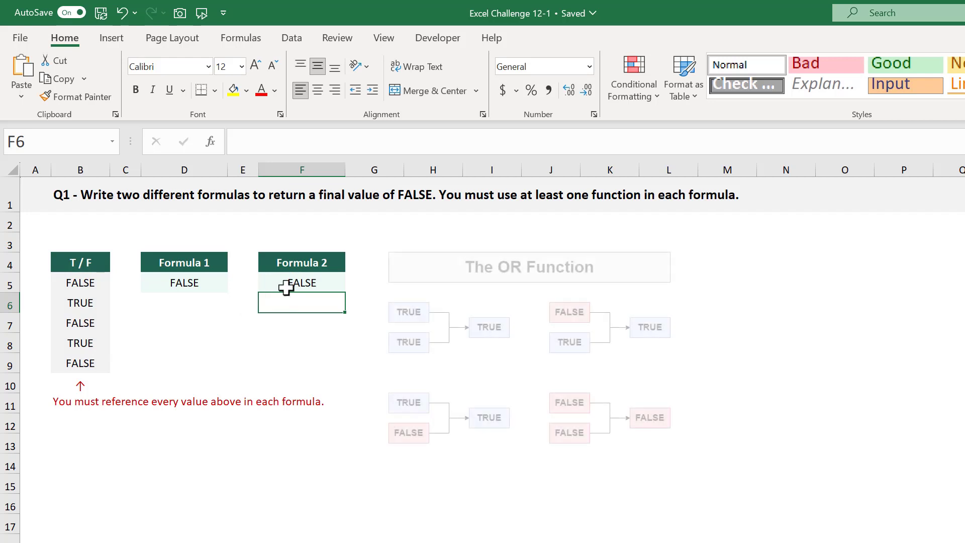
pyautogui.click(300, 282)
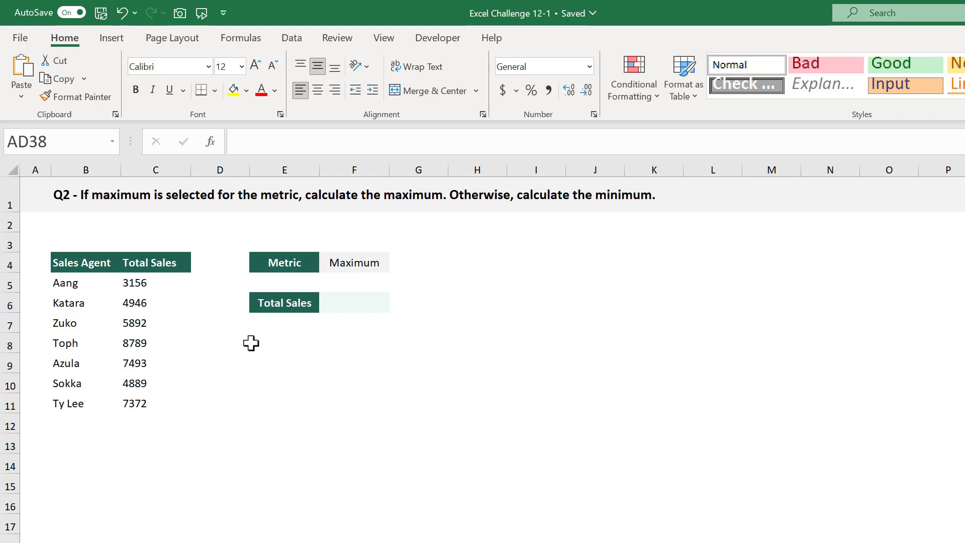
pyautogui.click(394, 264)
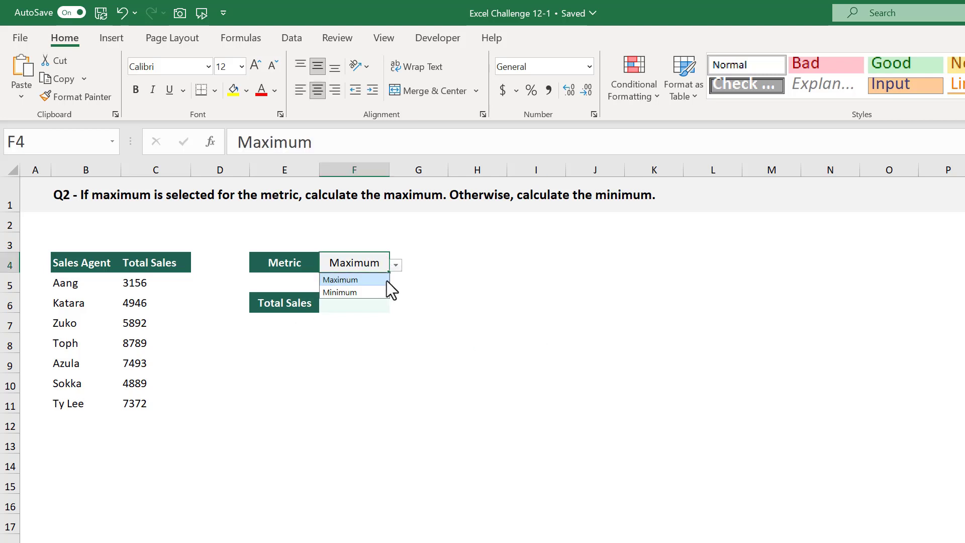
pyautogui.click(339, 280)
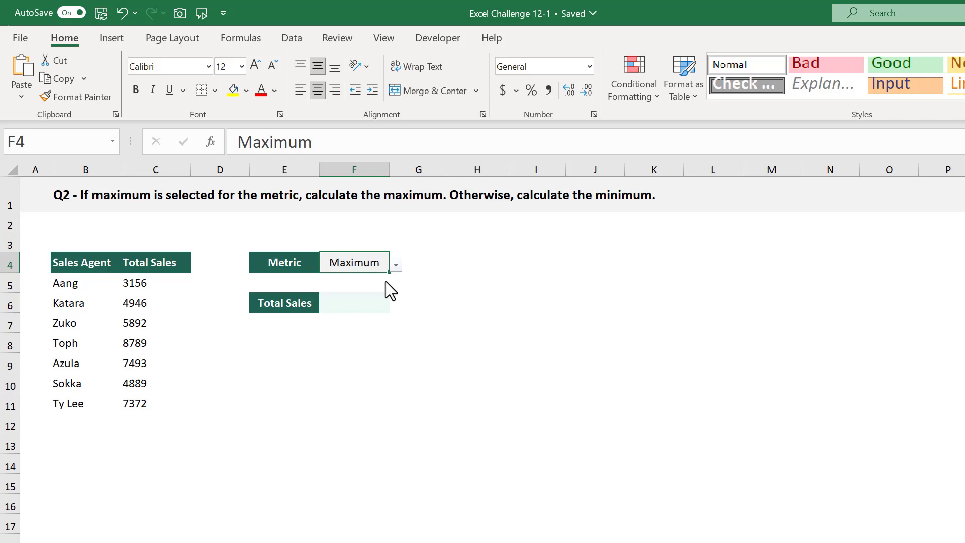
pyautogui.moveTo(384, 283)
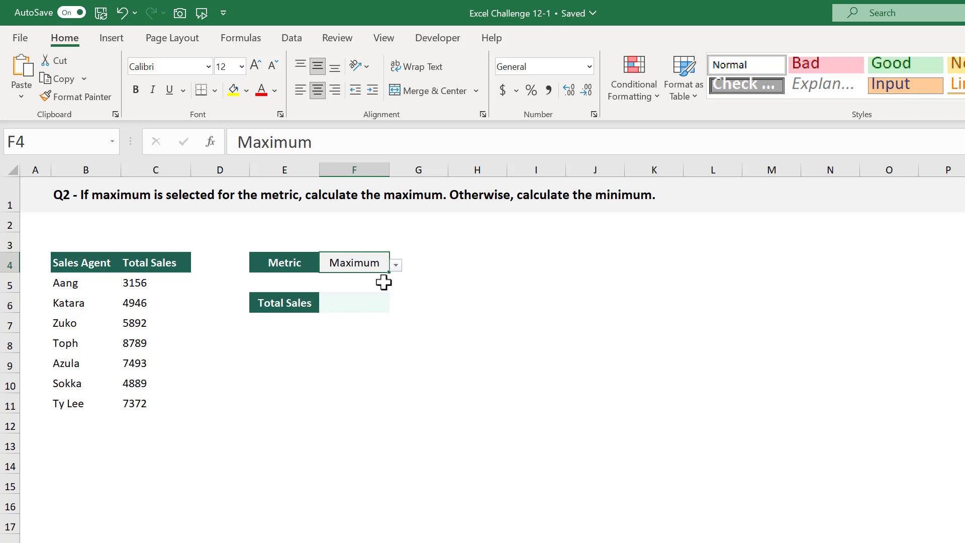
pyautogui.moveTo(278, 346)
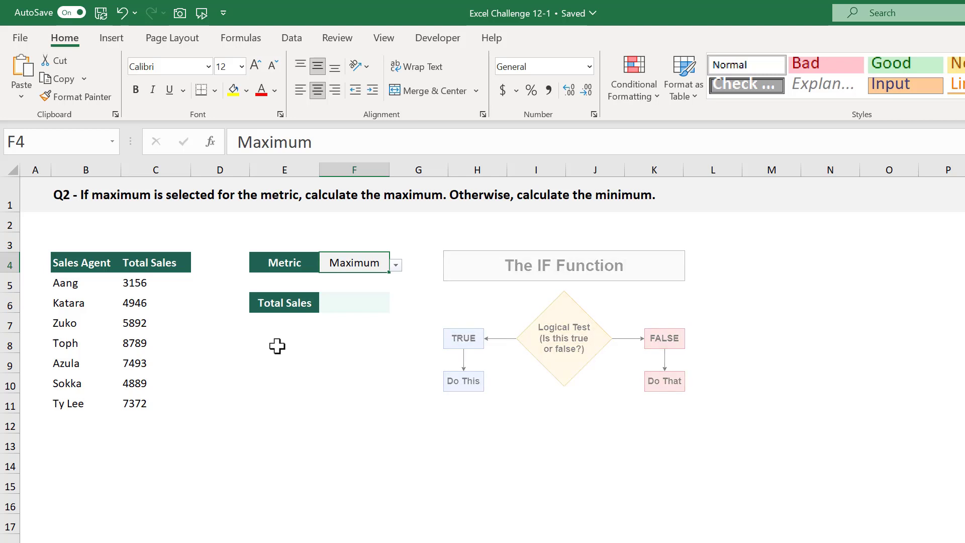
pyautogui.click(355, 303)
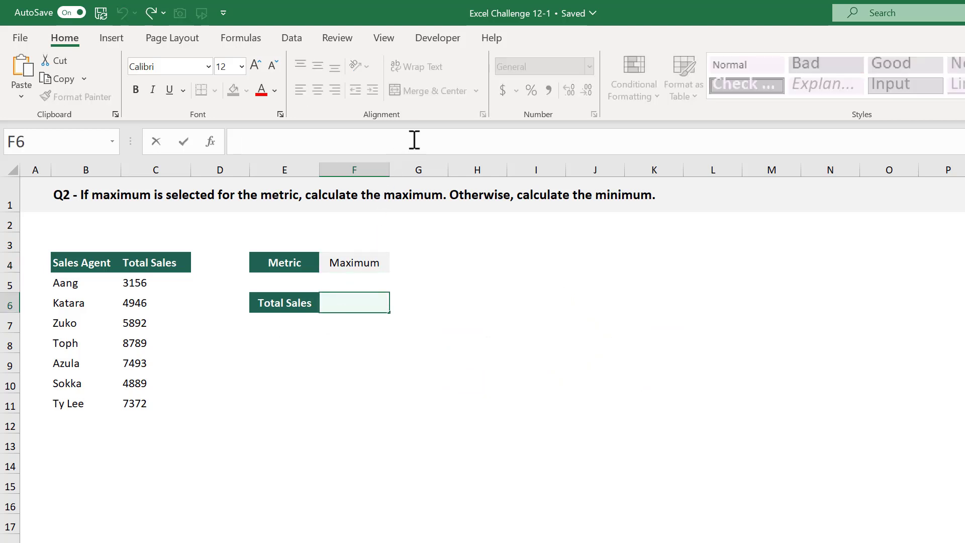
# Enter =IF(F4="Maximum",MAX(C5:C11),MIN(C5:C11)) in Total Sales, giving 8789.
pyautogui.write('=if')
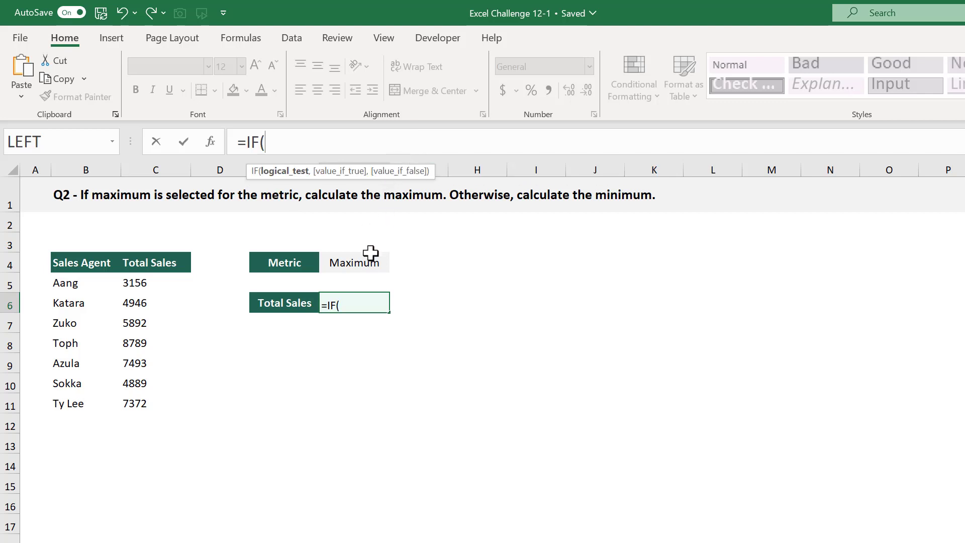
pyautogui.click(354, 262)
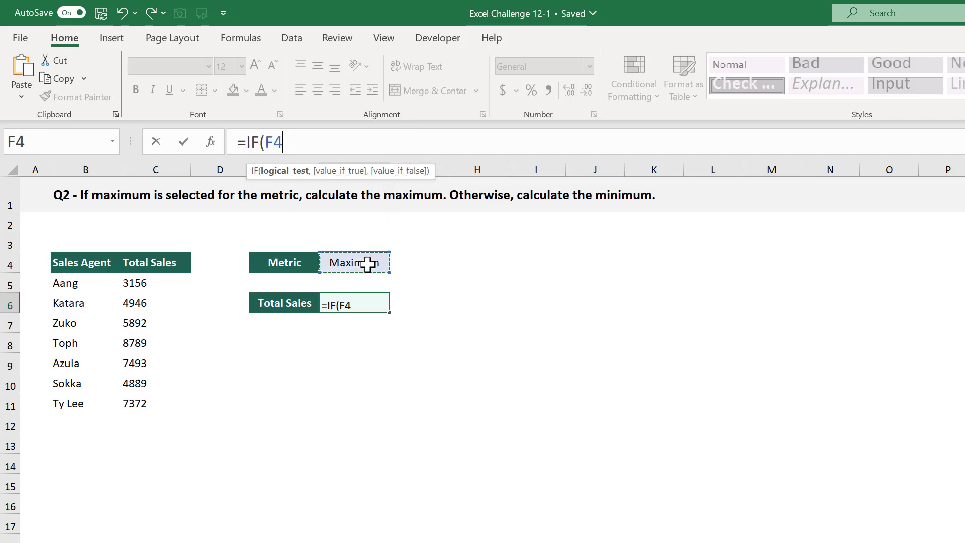
pyautogui.write('=')
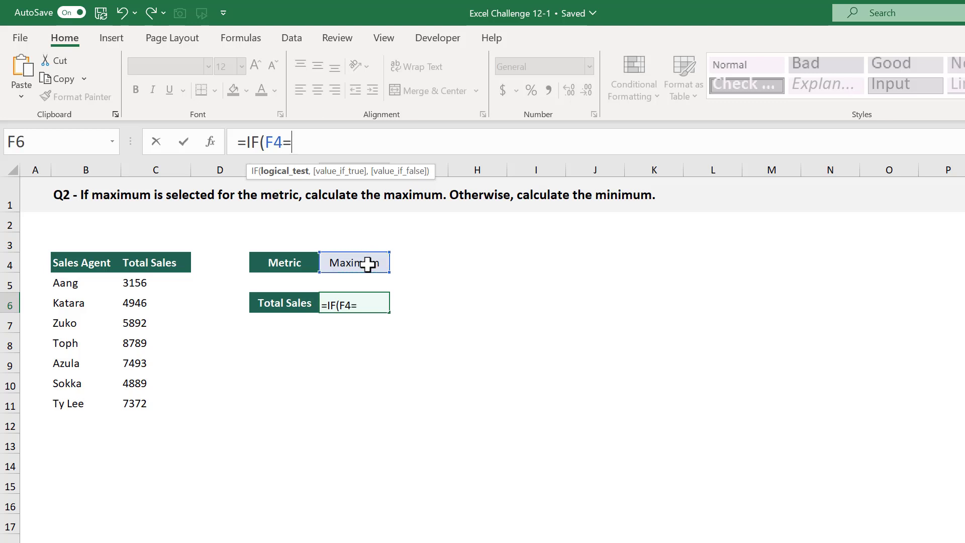
pyautogui.write('"Maxim')
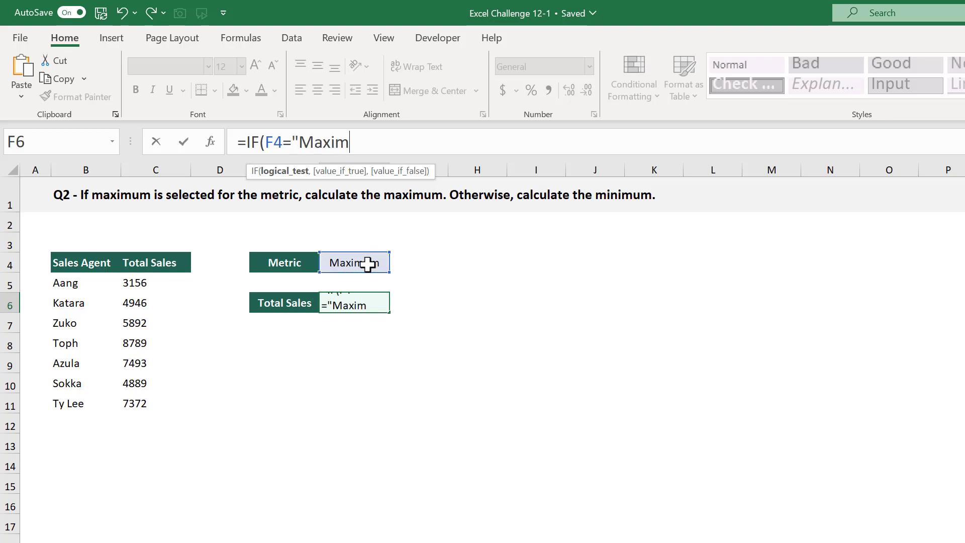
pyautogui.write('um"')
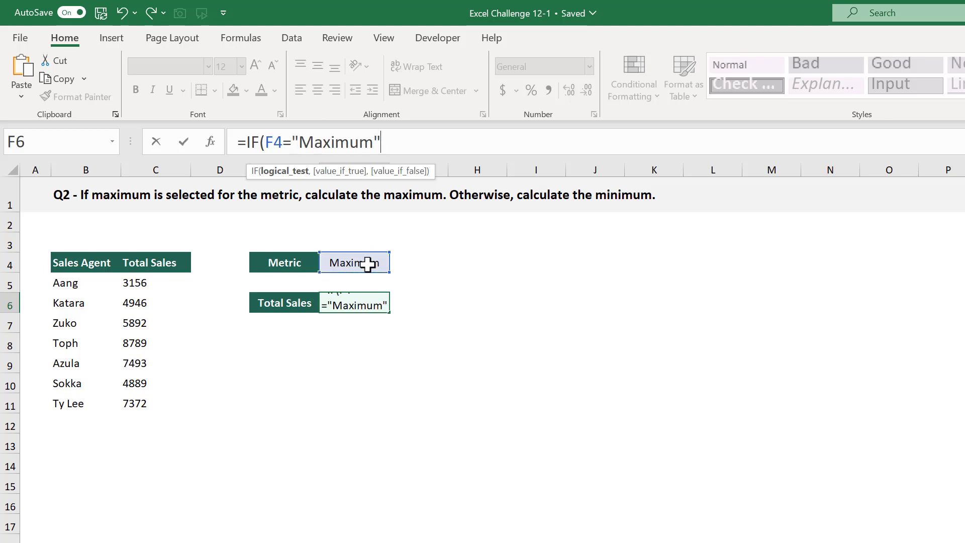
pyautogui.write(',')
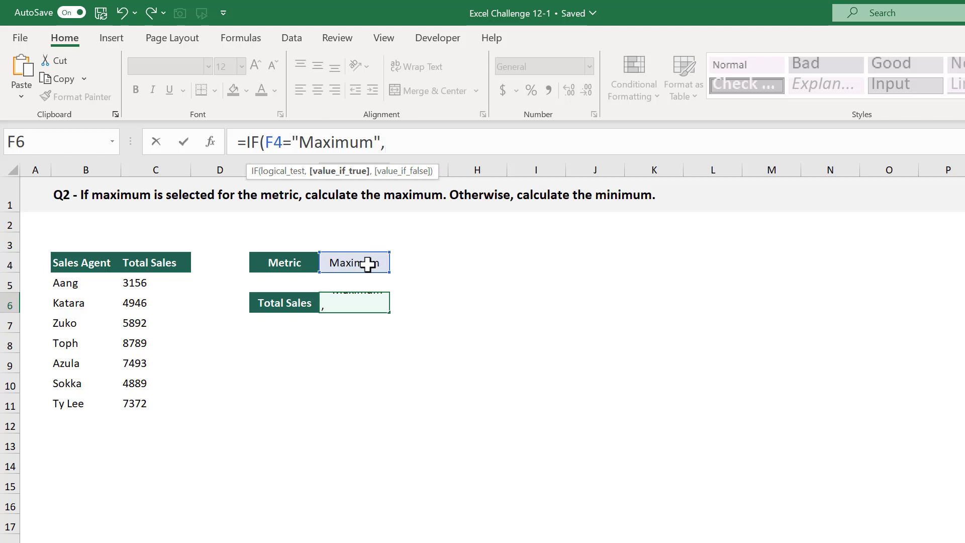
pyautogui.write('MAX(C5:C11')
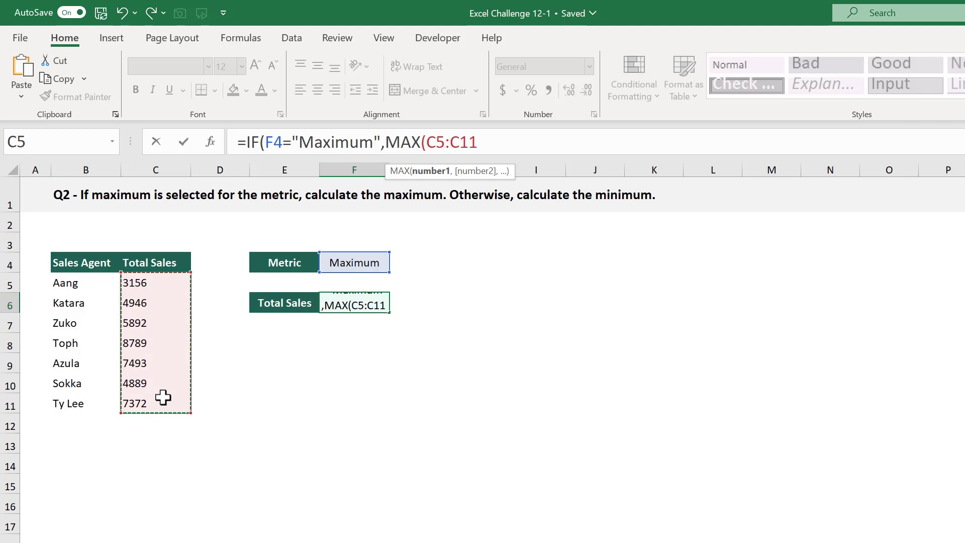
pyautogui.write(')')
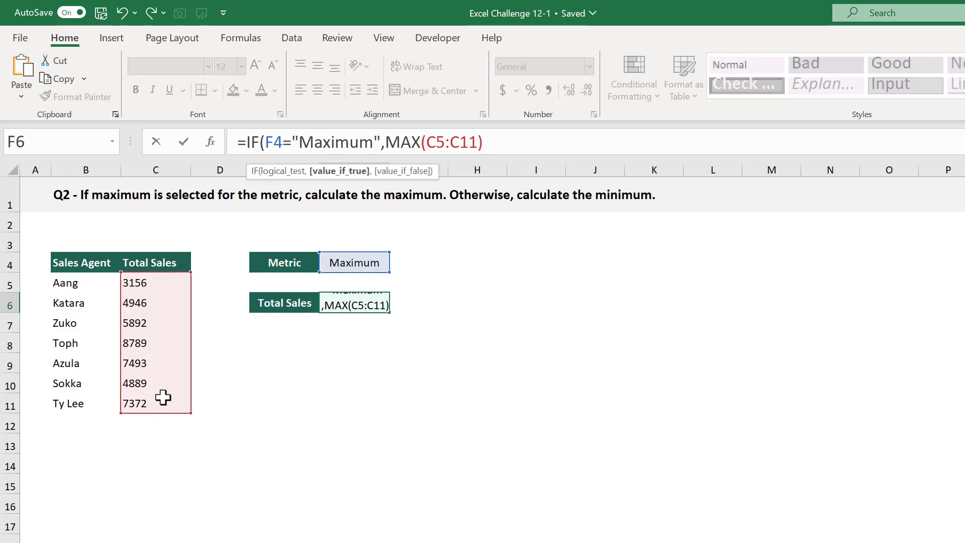
pyautogui.write(',')
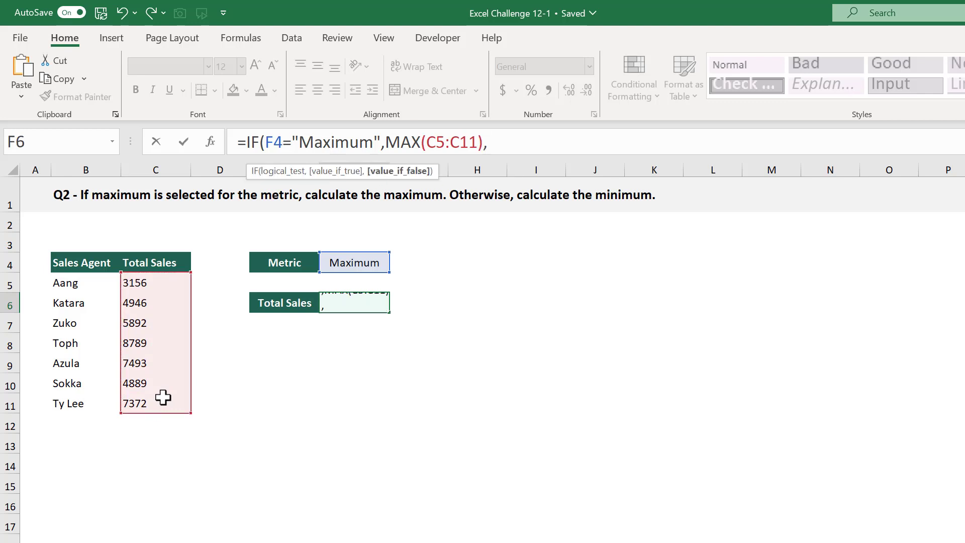
pyautogui.write('MIN(C5:C11')
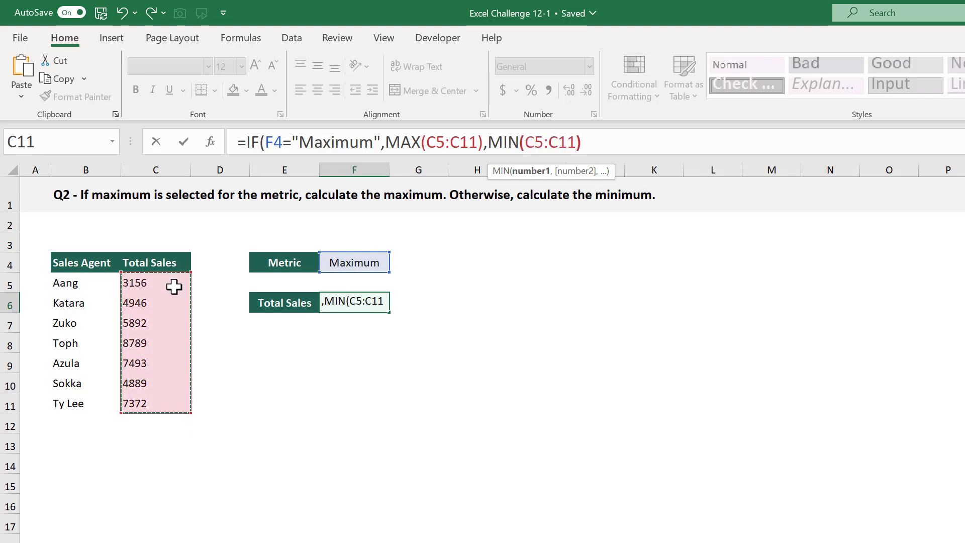
pyautogui.write(')')
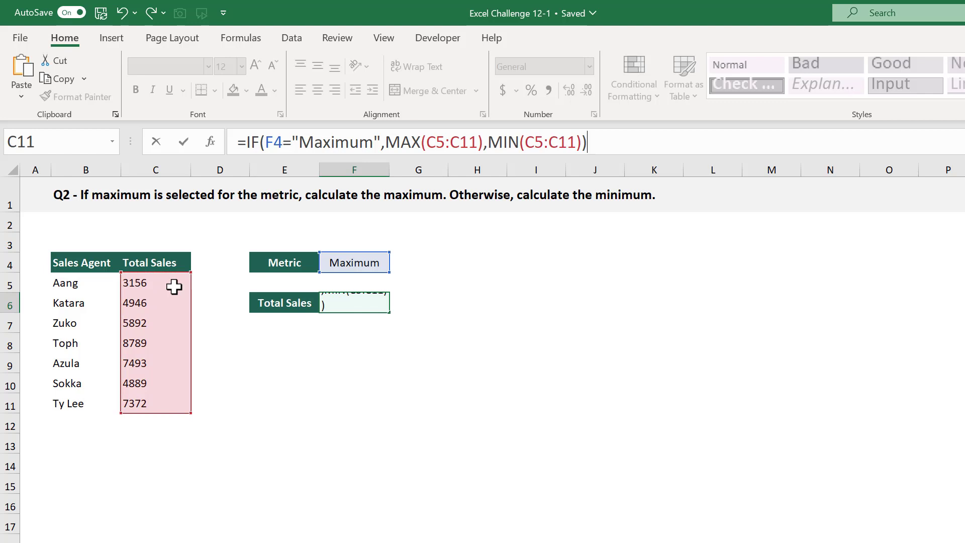
pyautogui.press('Return')
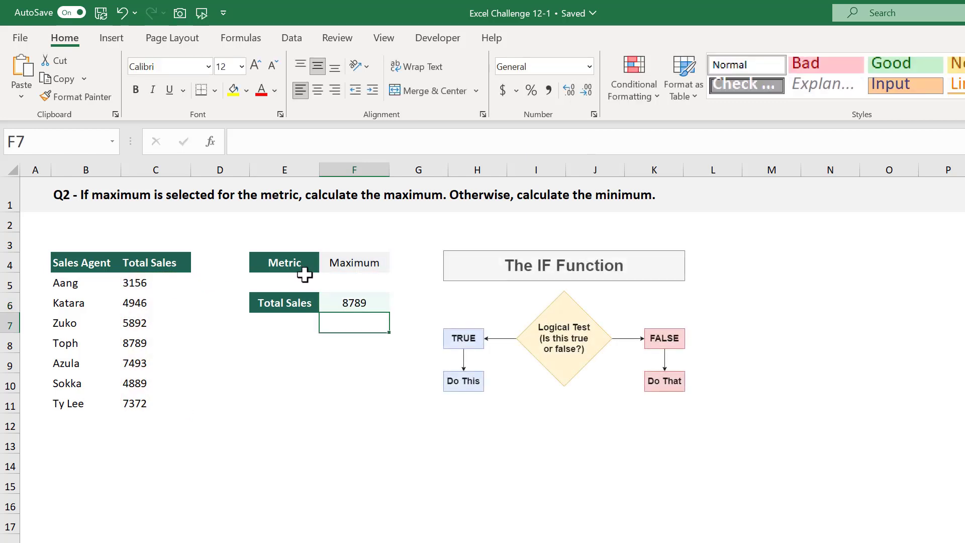
# Change the F4 metric dropdown to Minimum so Total Sales shows 3156, then check the other choice.
pyautogui.click(353, 302)
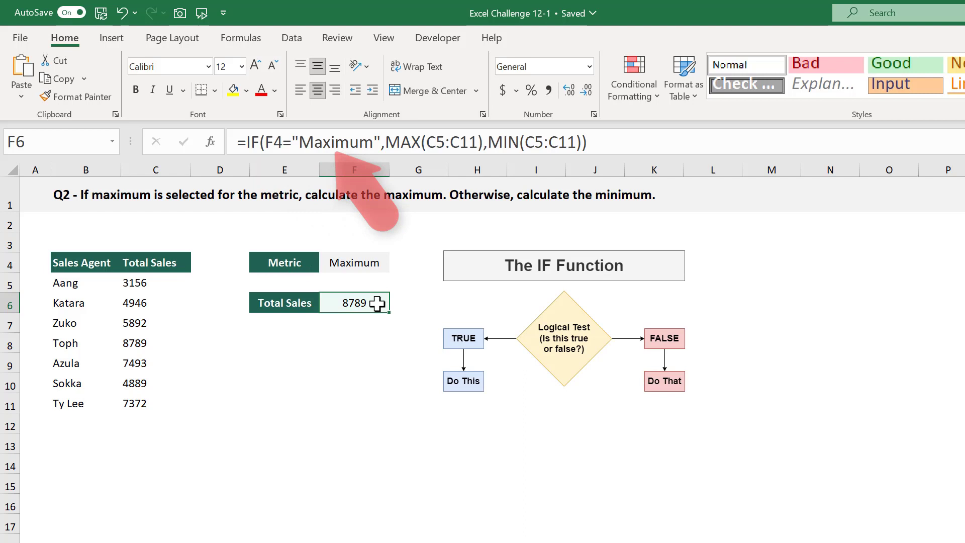
pyautogui.moveTo(265, 197)
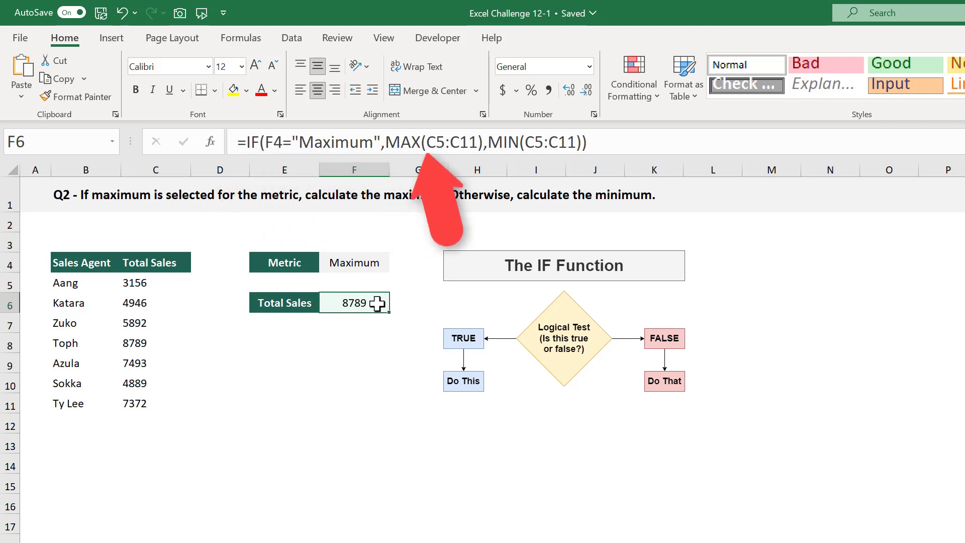
pyautogui.moveTo(380, 265)
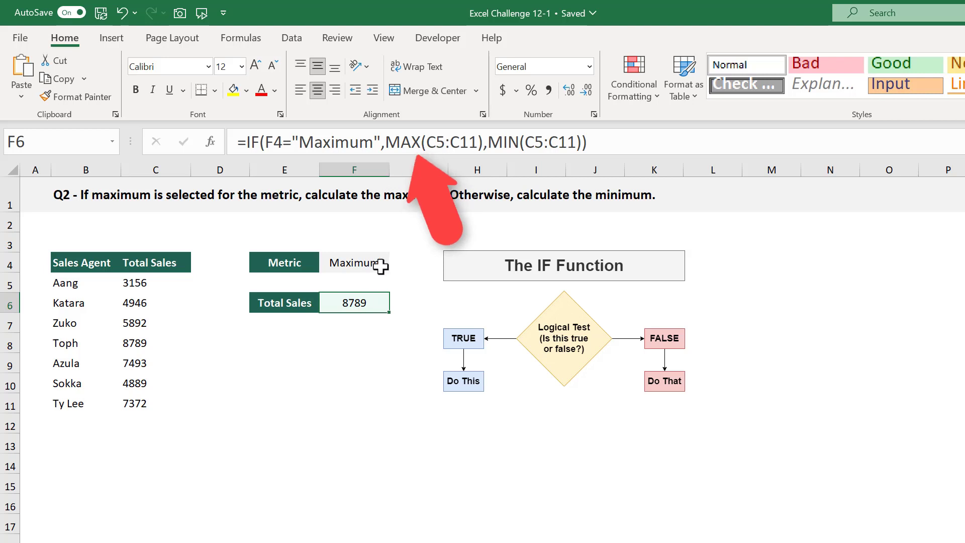
pyautogui.click(394, 265)
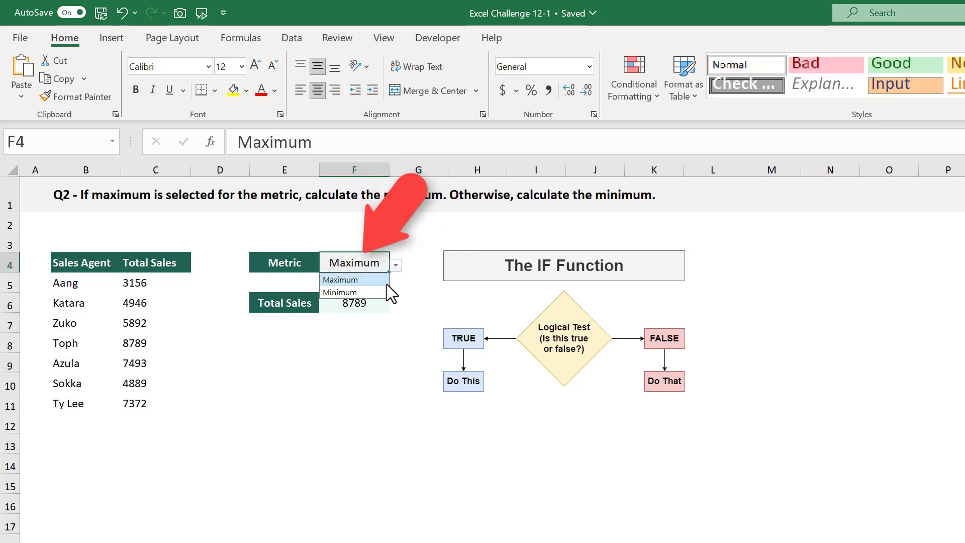
pyautogui.click(339, 292)
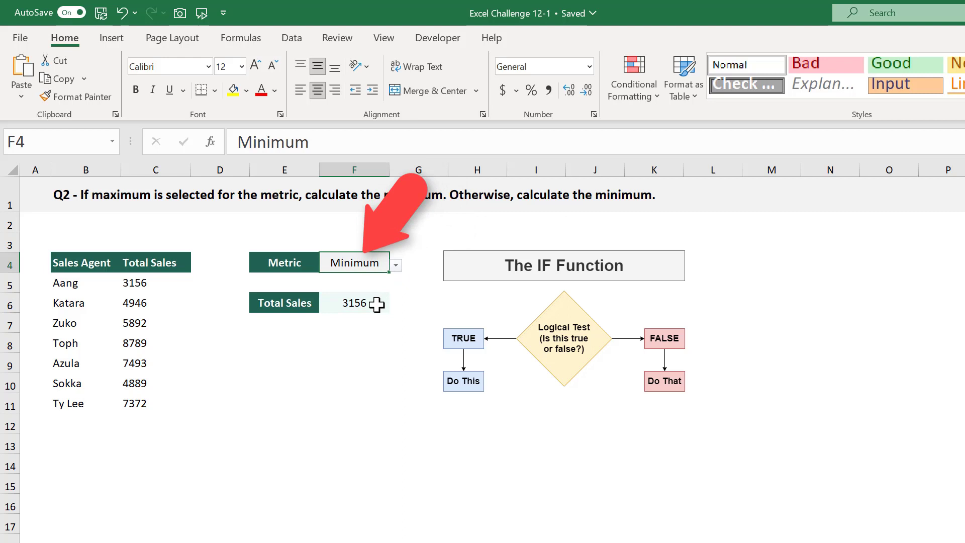
pyautogui.click(354, 303)
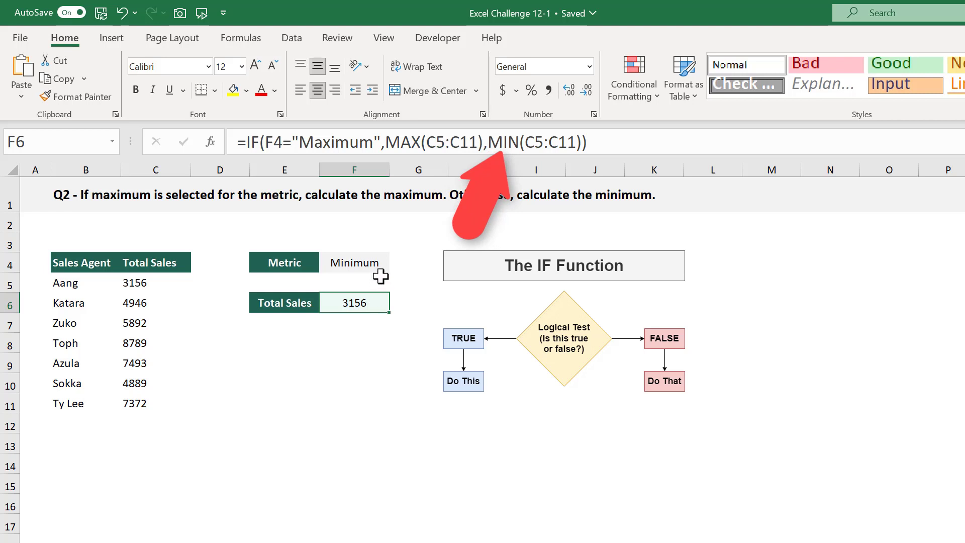
pyautogui.click(396, 264)
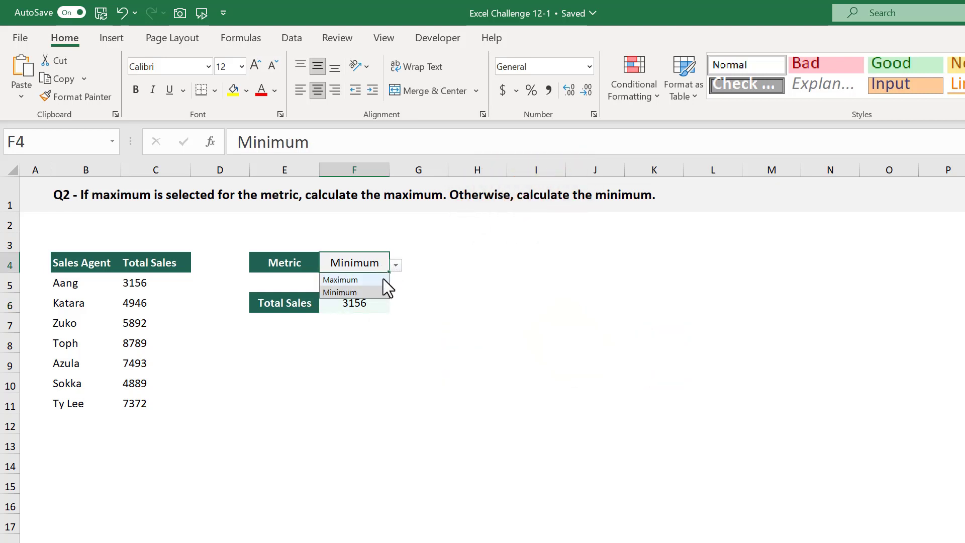
pyautogui.click(340, 281)
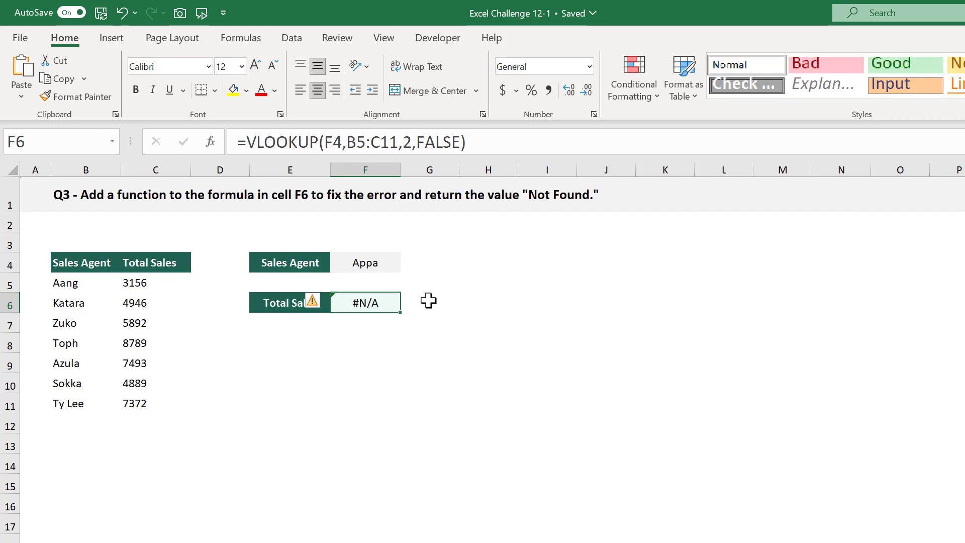
pyautogui.moveTo(413, 278)
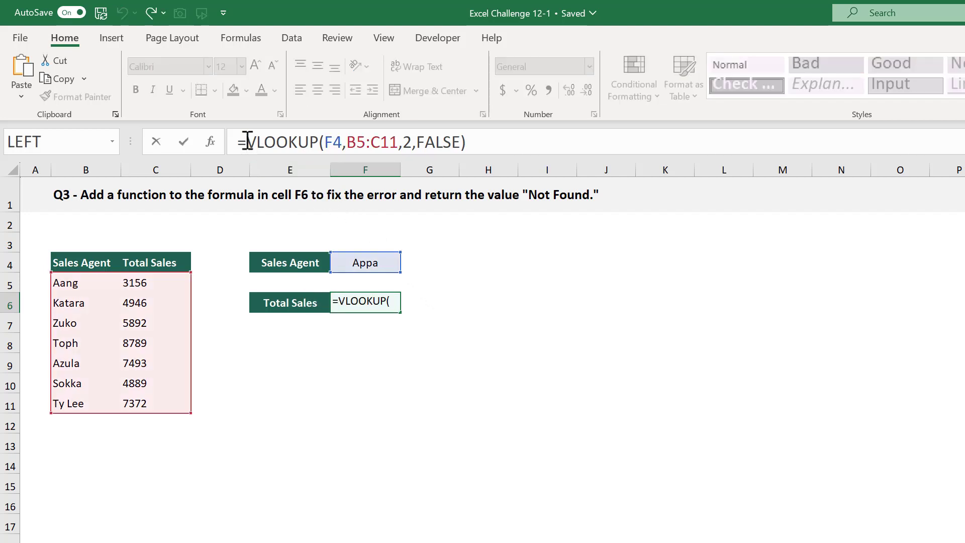
# Wrap the F6 VLOOKUP in IFNA with "Not Found" as fallback so Appa shows Not Found.
pyautogui.write('IFNA(')
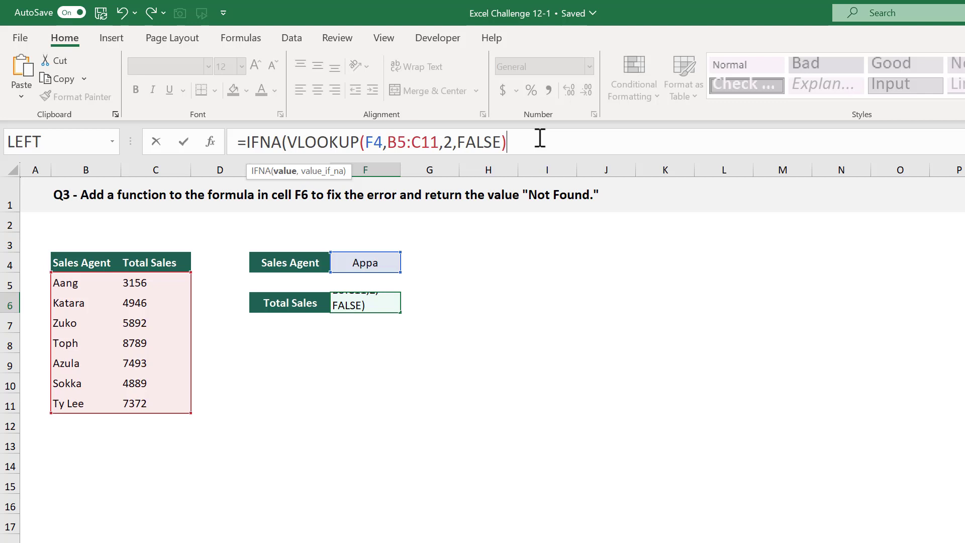
pyautogui.write(',')
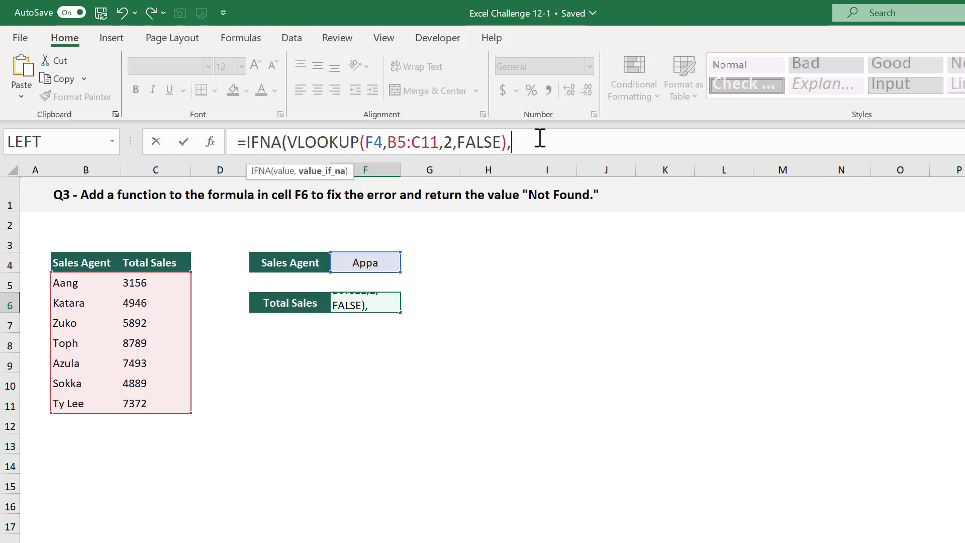
pyautogui.write('"Not Found')
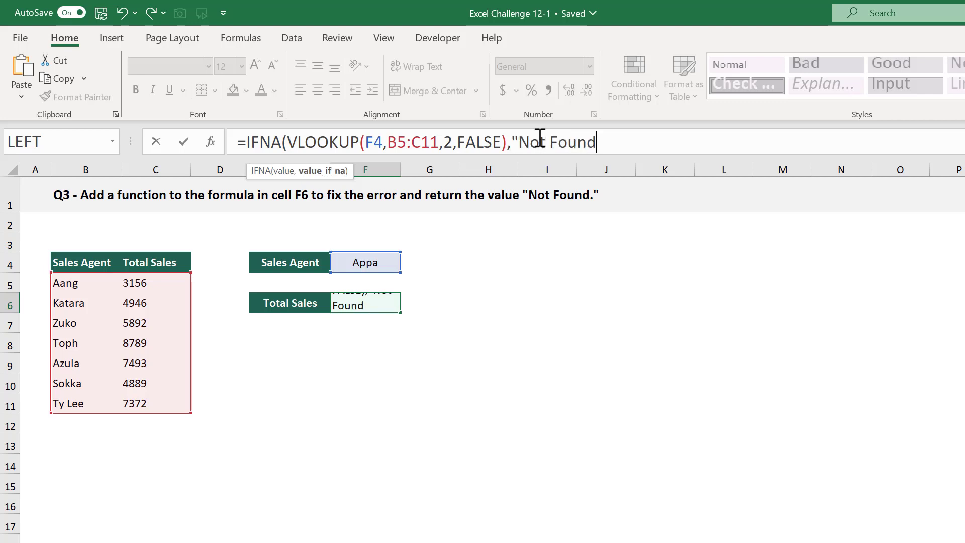
pyautogui.write('"')
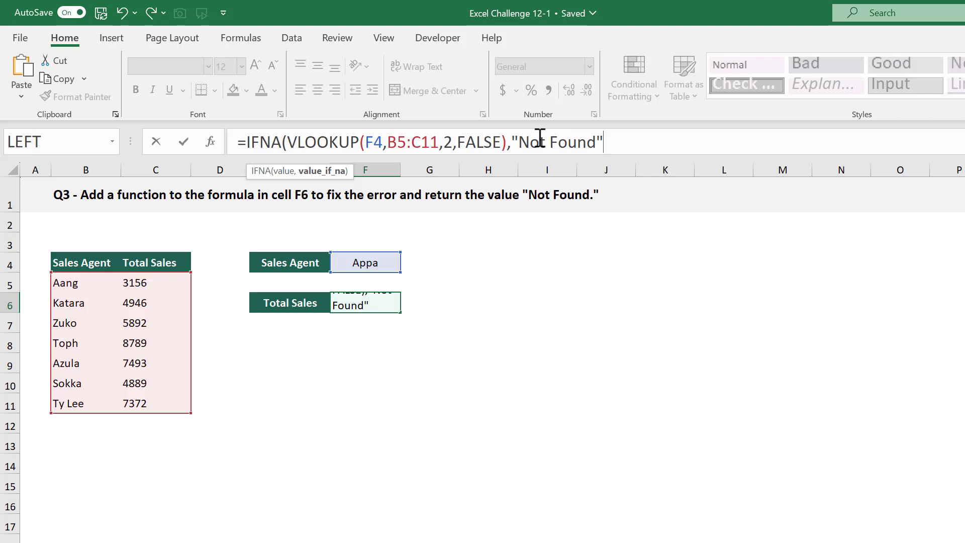
pyautogui.write(')')
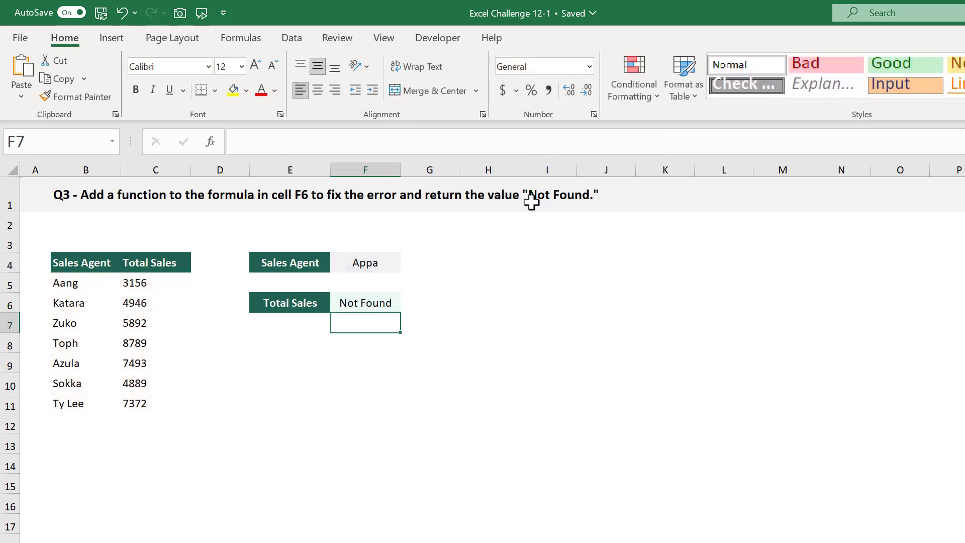
pyautogui.click(364, 303)
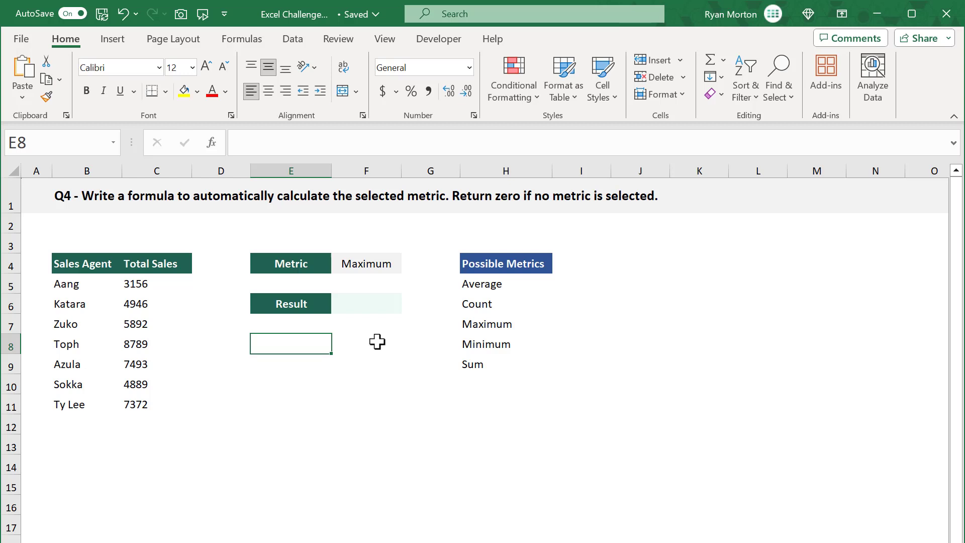
pyautogui.moveTo(339, 201)
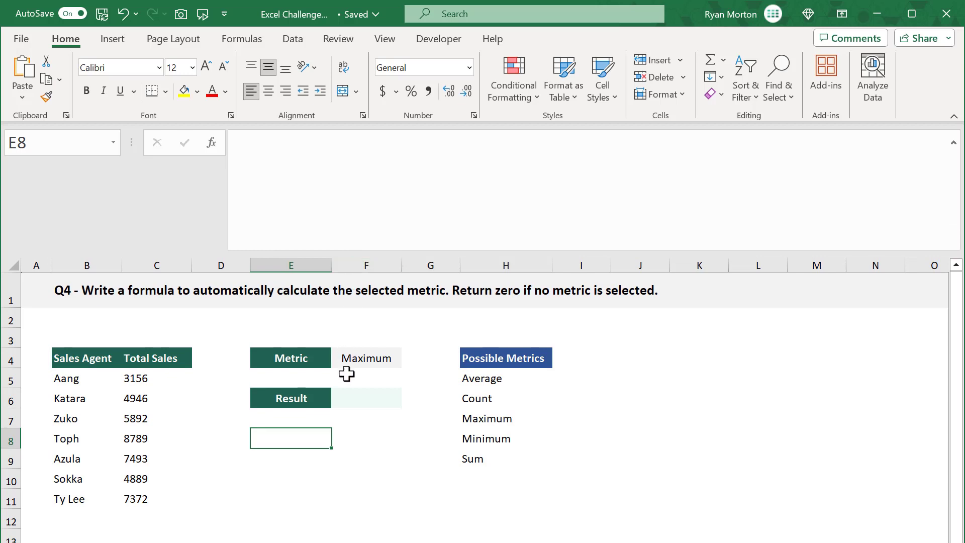
# Begin =IFS( in Result F6 with F4=H5 returning AVERAGE(C5:C11), continuing on a new line.
pyautogui.click(366, 398)
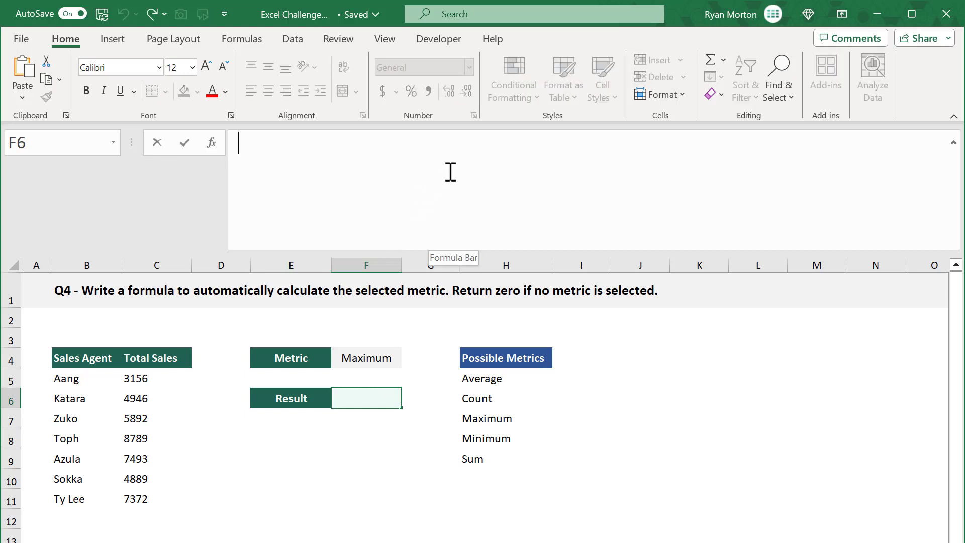
pyautogui.write('=')
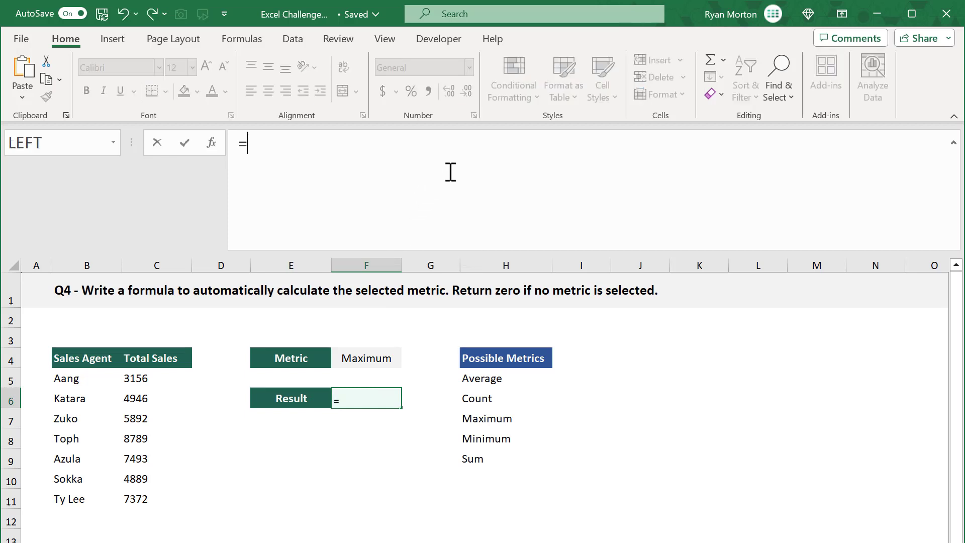
pyautogui.write('IFS(')
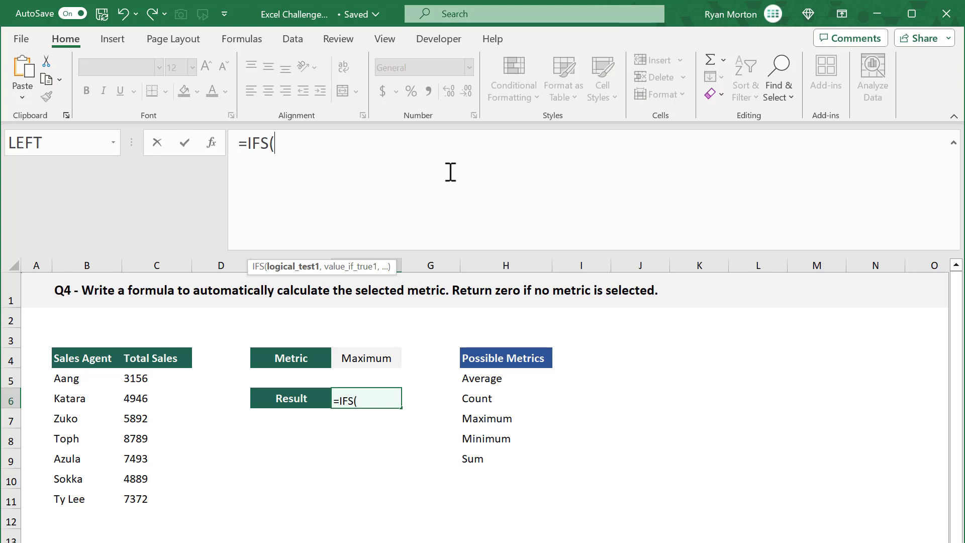
pyautogui.click(366, 358)
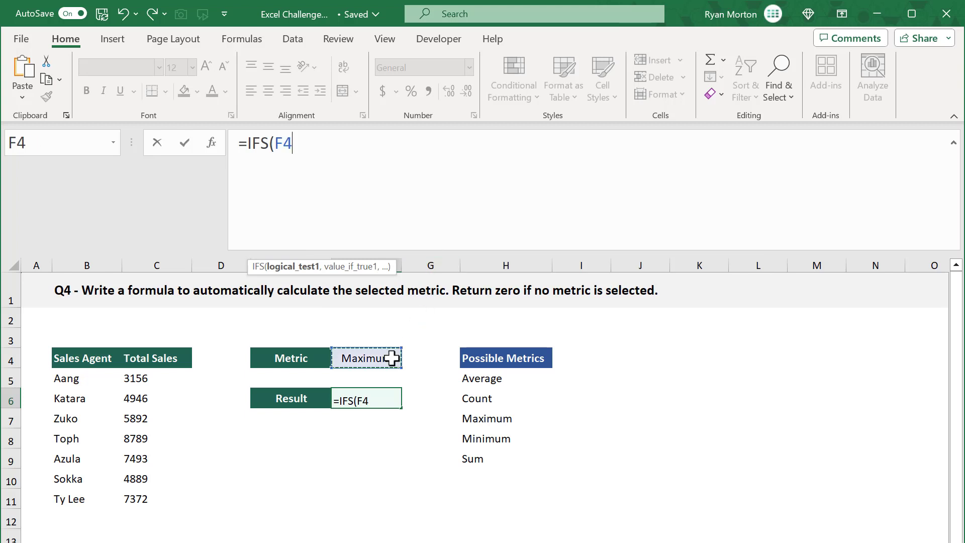
pyautogui.write('=')
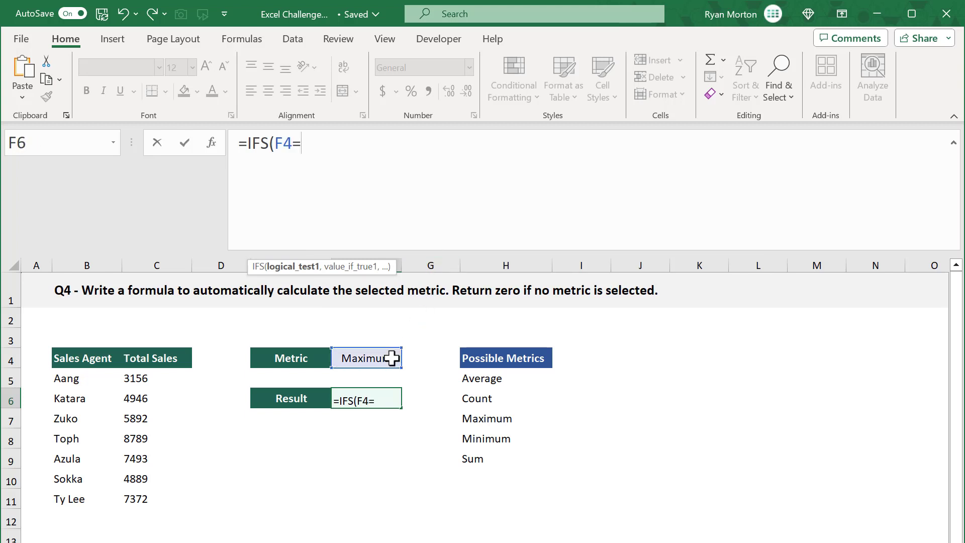
pyautogui.click(505, 378)
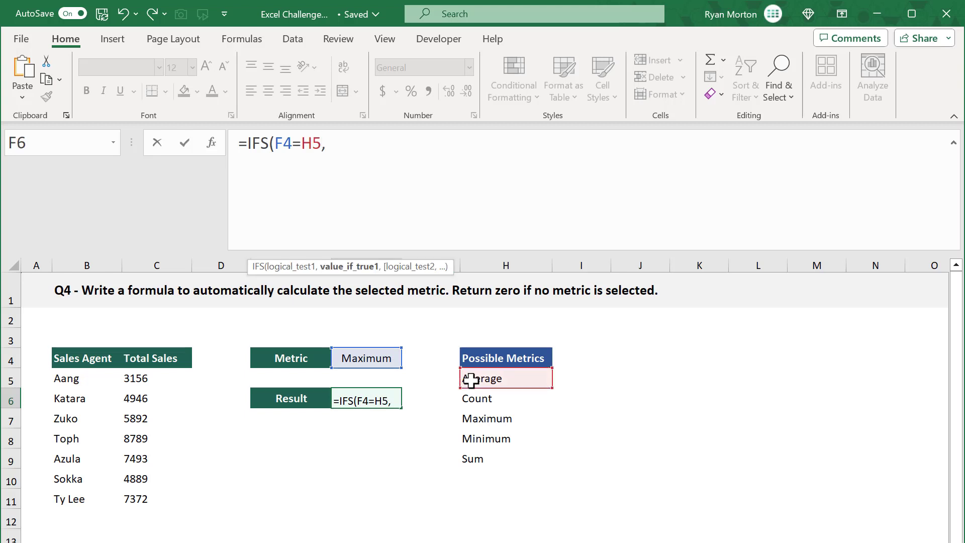
pyautogui.write('AVERAGE(C5:C11')
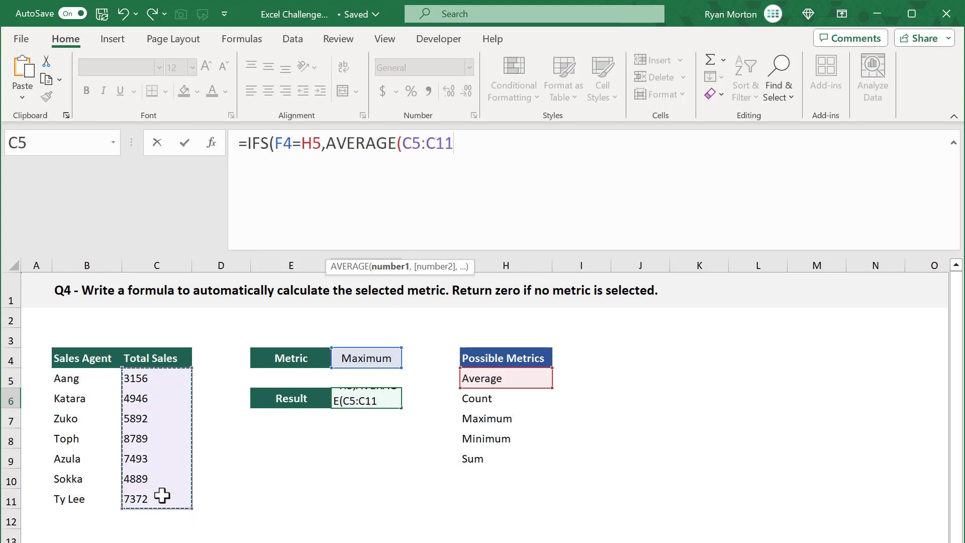
pyautogui.write(')')
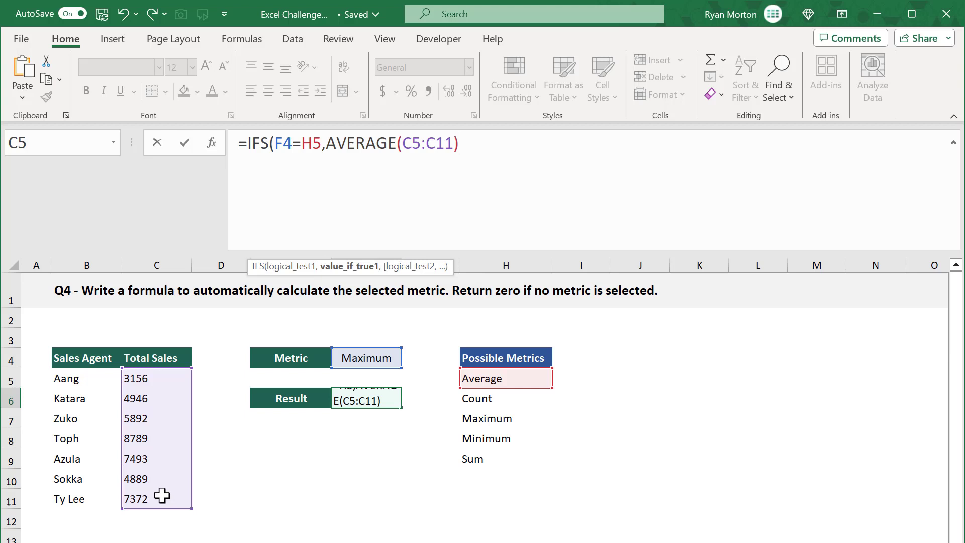
pyautogui.write(',')
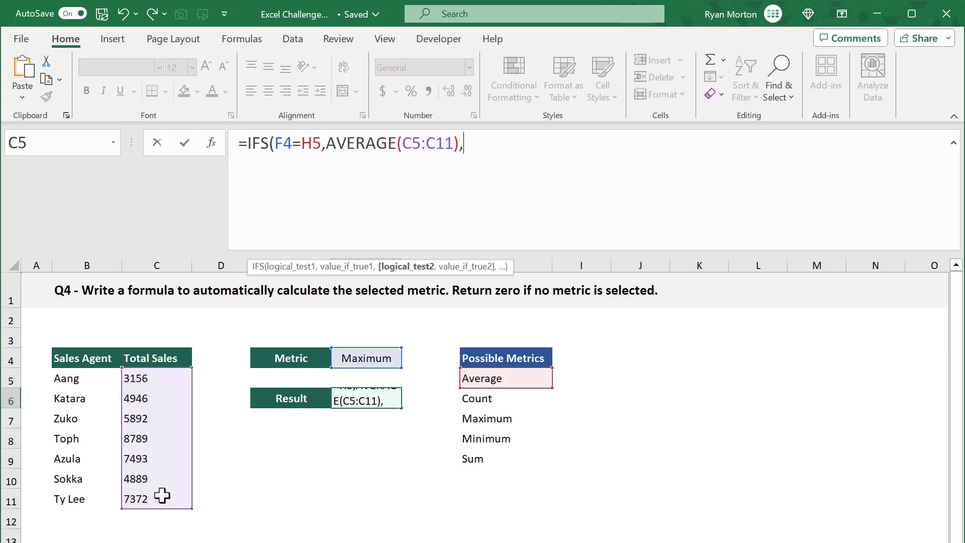
pyautogui.press('alt+enter')
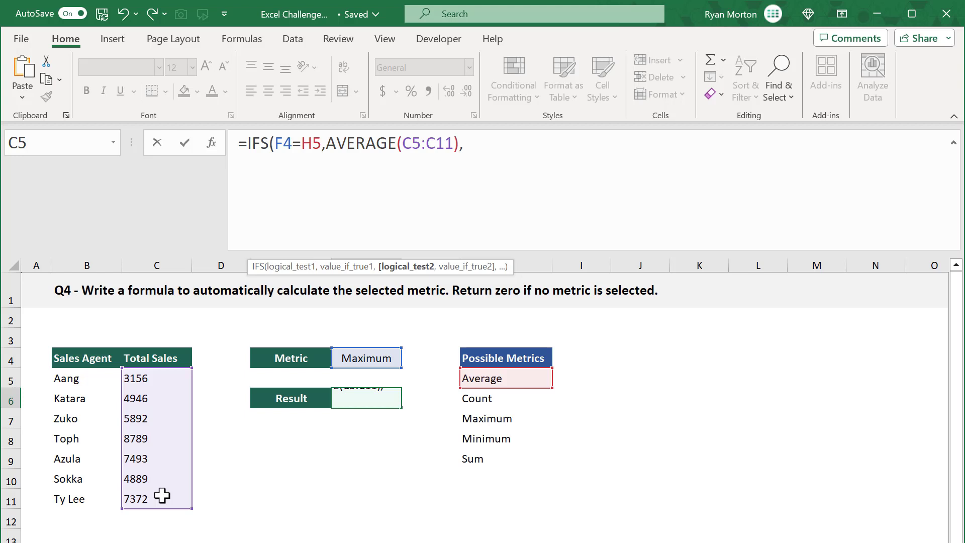
# Add the condition F4=H6 returning COUNT(C5:C11), continuing on a new line.
pyautogui.write('F')
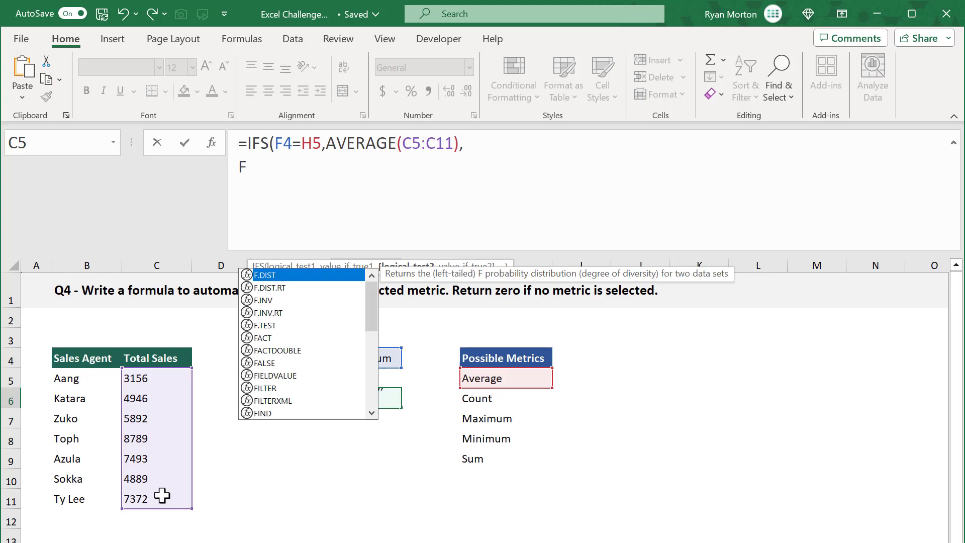
pyautogui.write('4=')
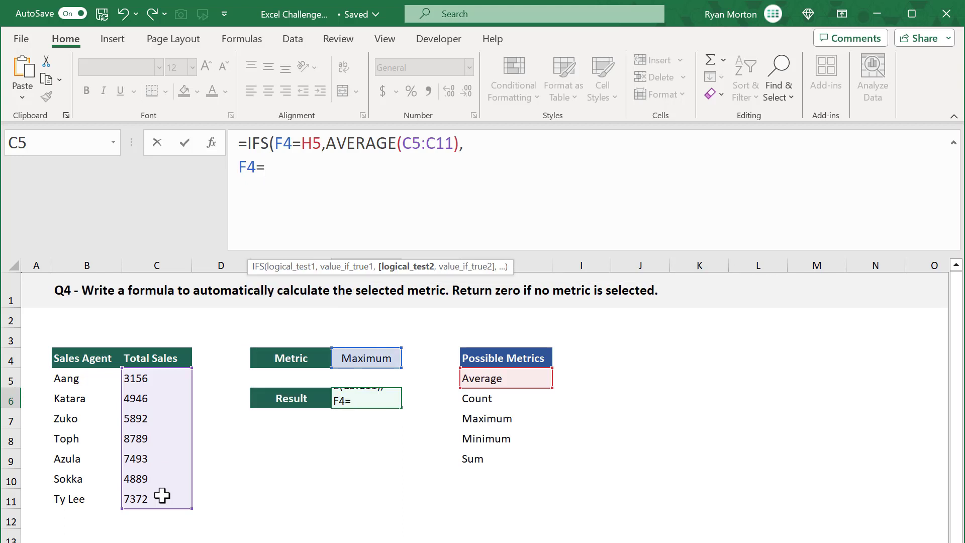
pyautogui.write('H')
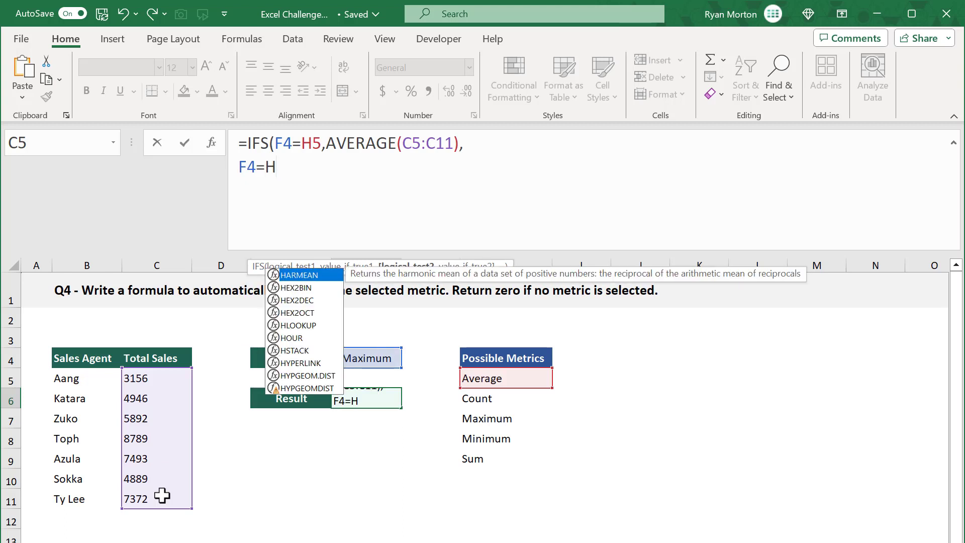
pyautogui.write('6,')
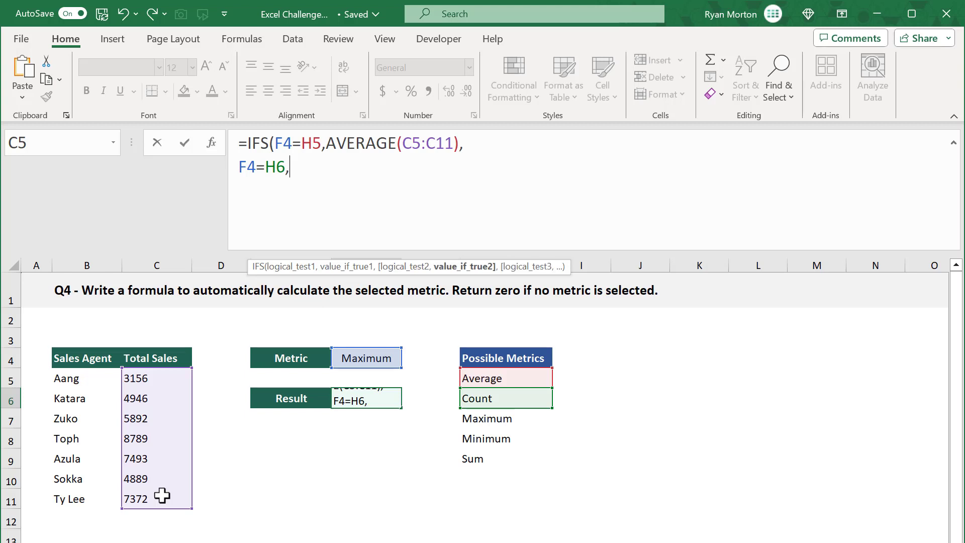
pyautogui.write('COUNT(C5:C11')
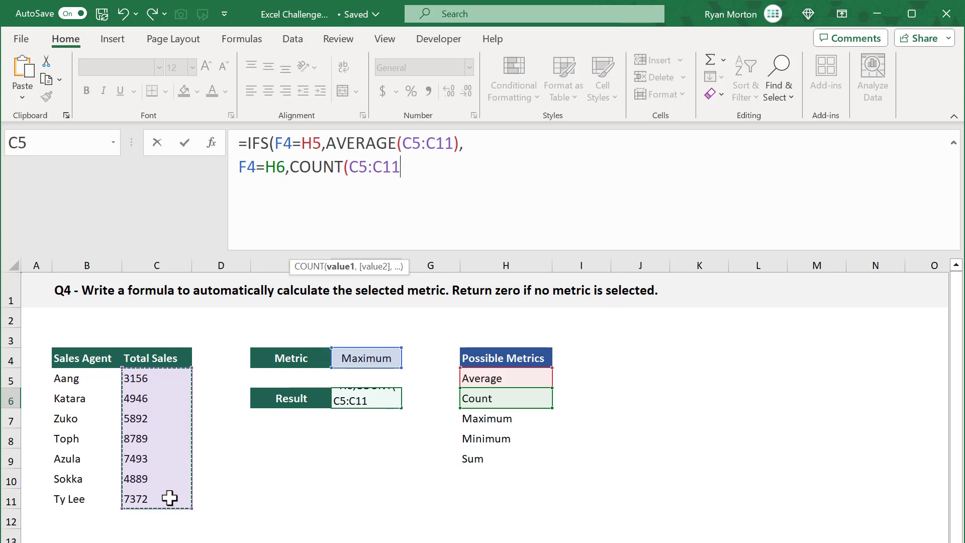
pyautogui.write(')')
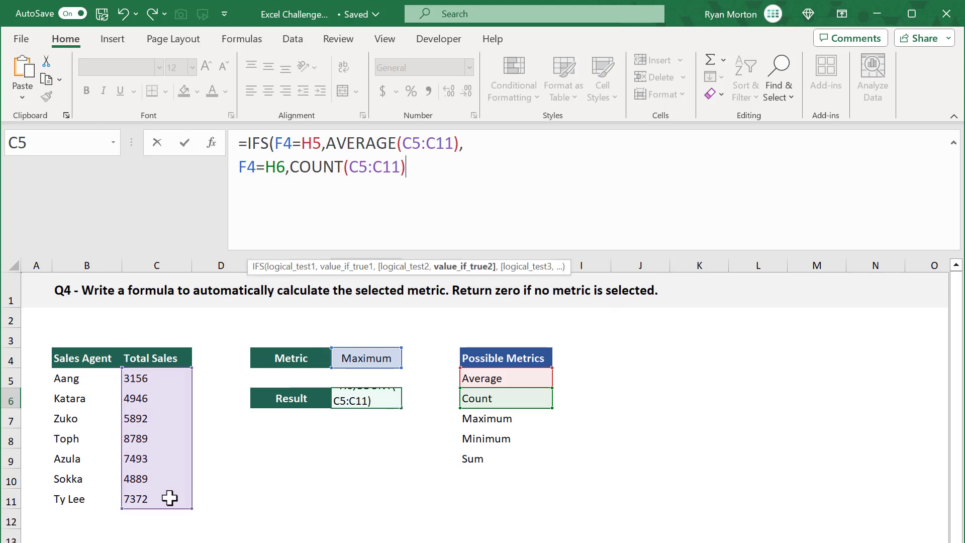
pyautogui.write(',')
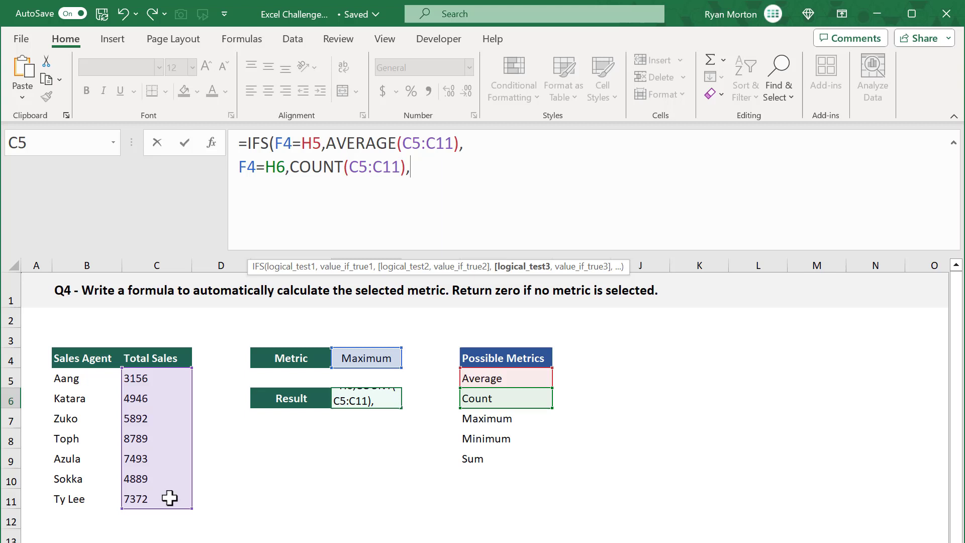
pyautogui.press('alt+enter')
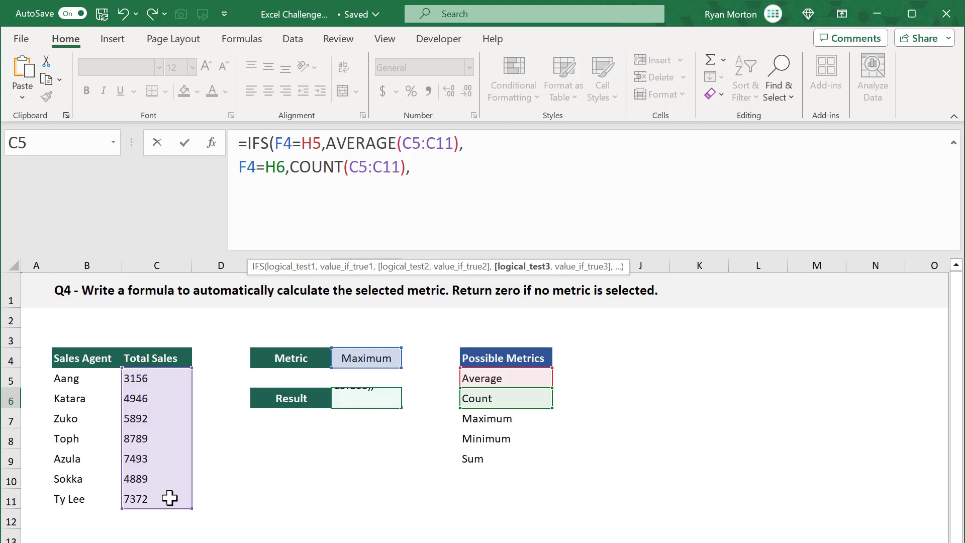
# Add the condition F4=H7 returning MAX(C5:C11), continuing on a new line.
pyautogui.write('F4')
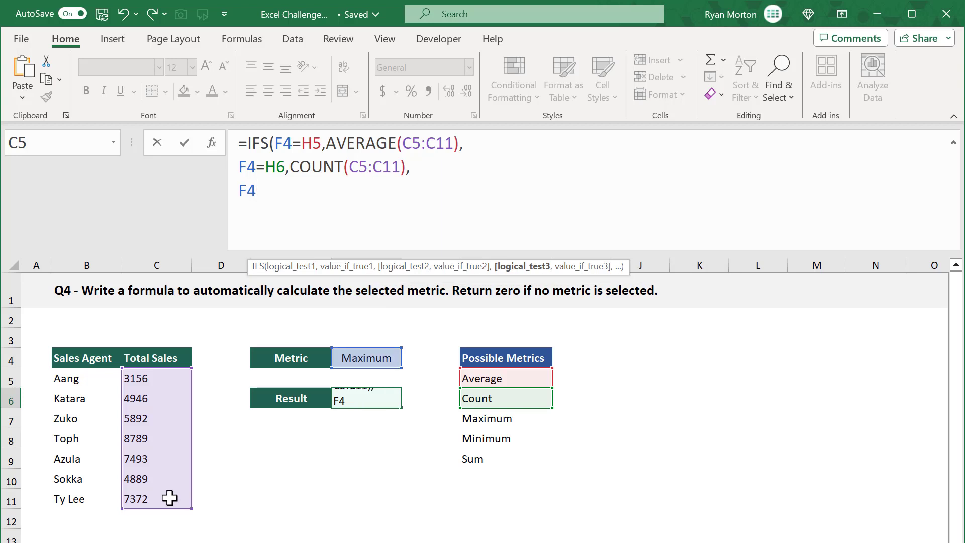
pyautogui.write('H')
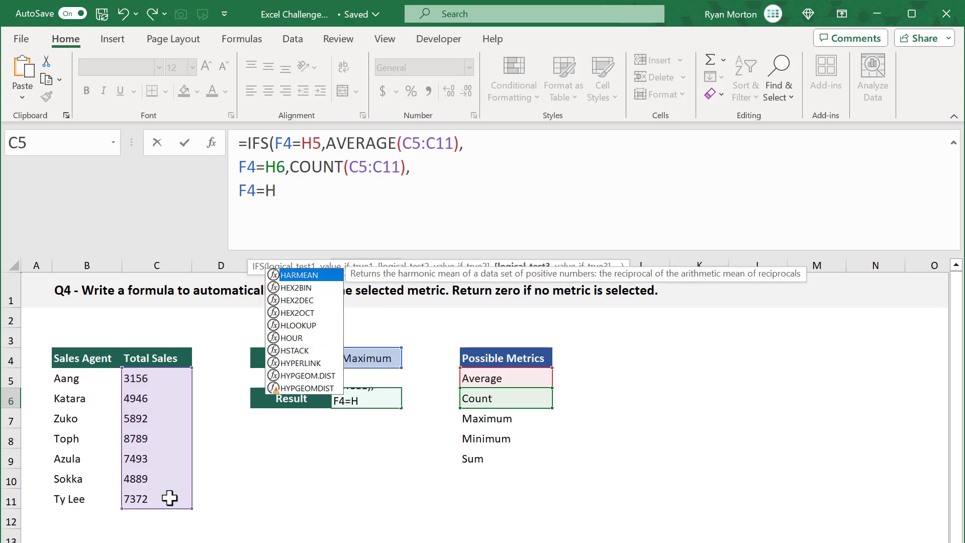
pyautogui.write('7')
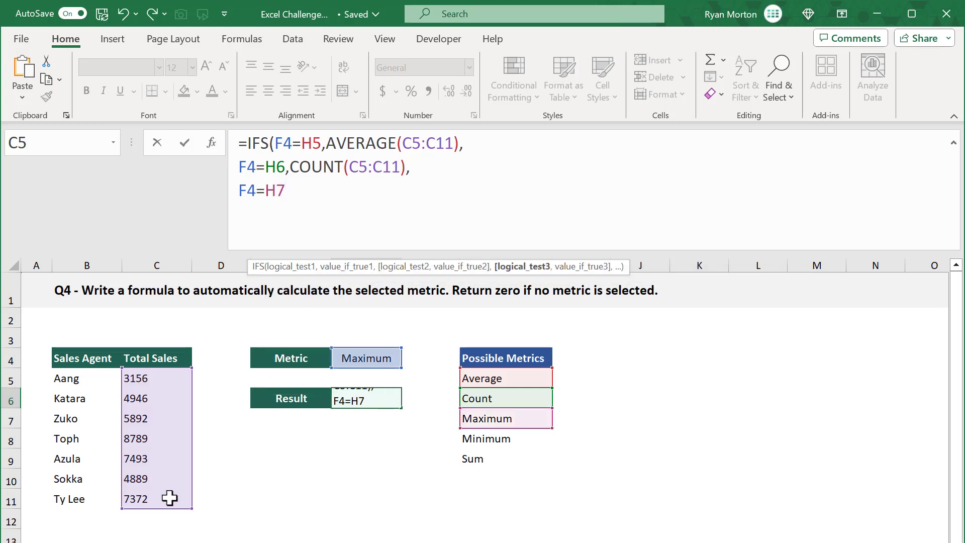
pyautogui.write(',MAX(C5:C11')
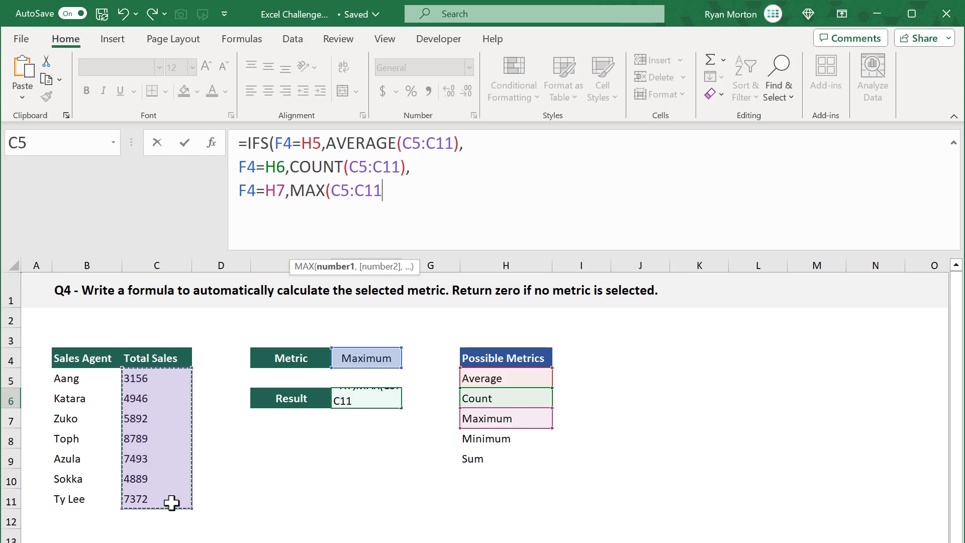
pyautogui.write('),')
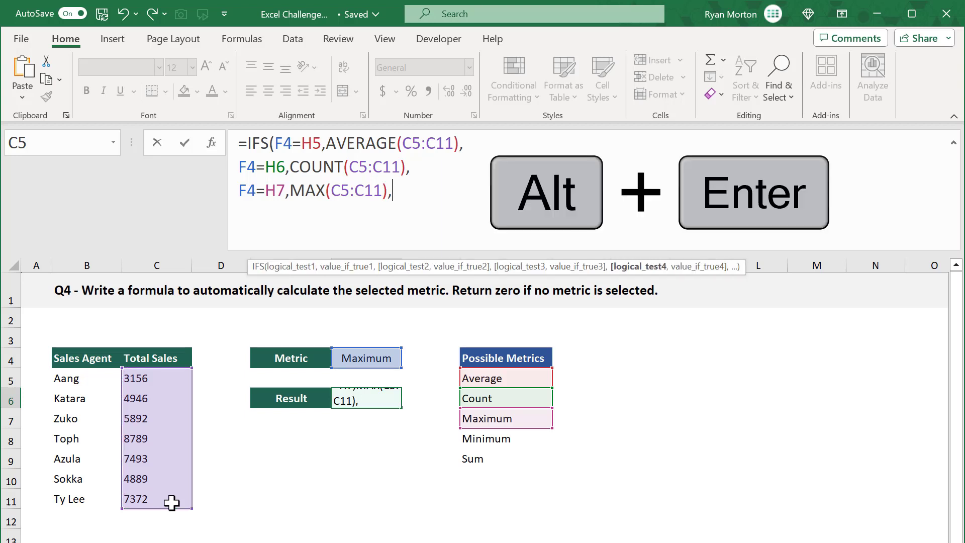
pyautogui.press('alt+enter')
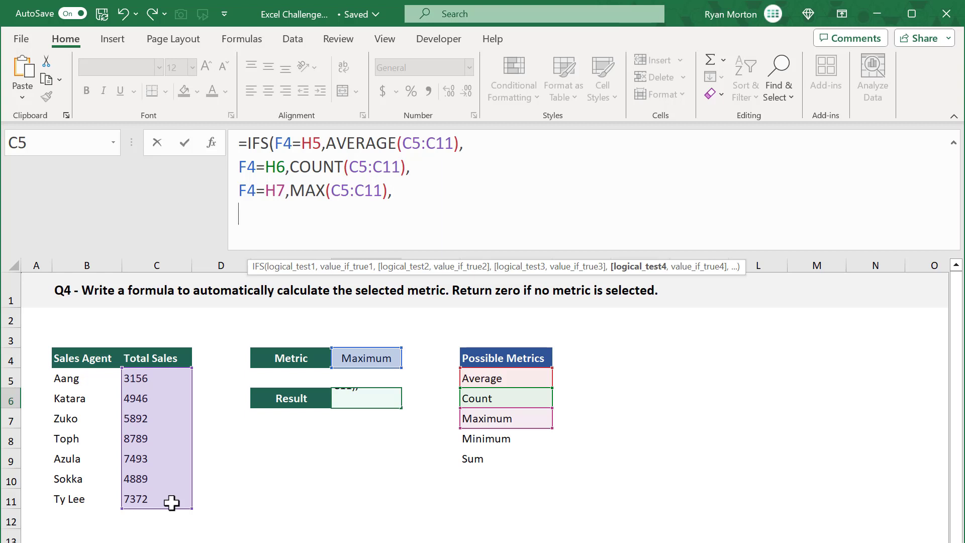
# Add the condition F4=H8 returning MIN(C5:C11), continuing on a new line.
pyautogui.write('F4')
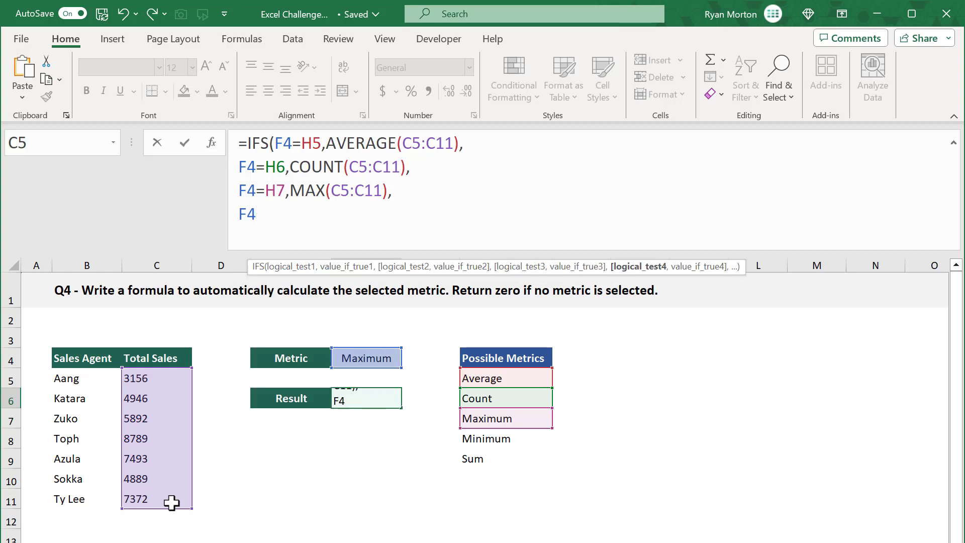
pyautogui.write('=H8')
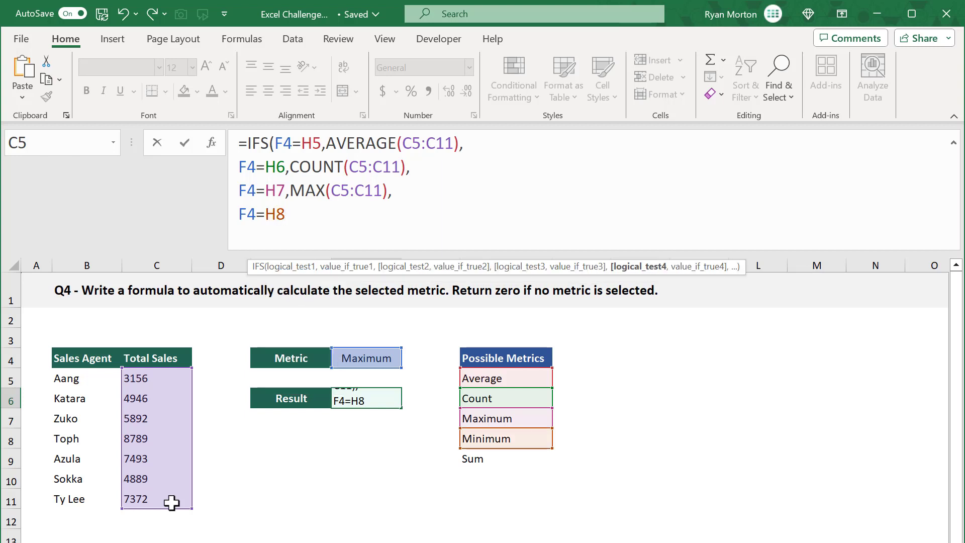
pyautogui.write('MIN(C5:C11')
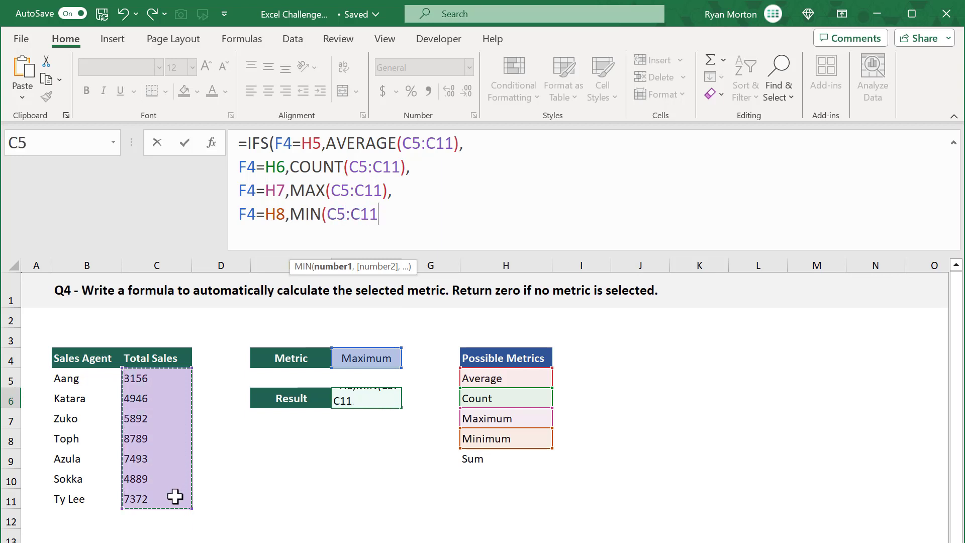
pyautogui.write(')')
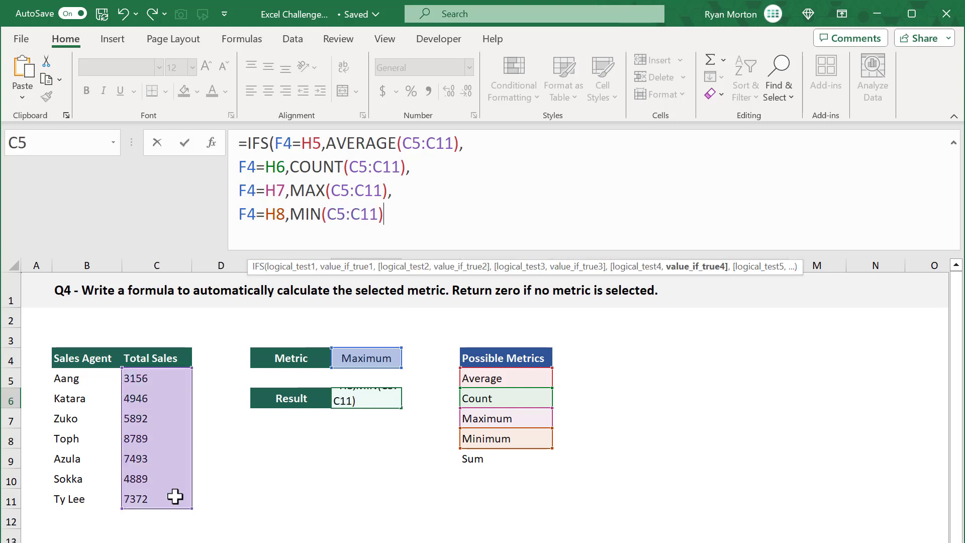
pyautogui.write(',')
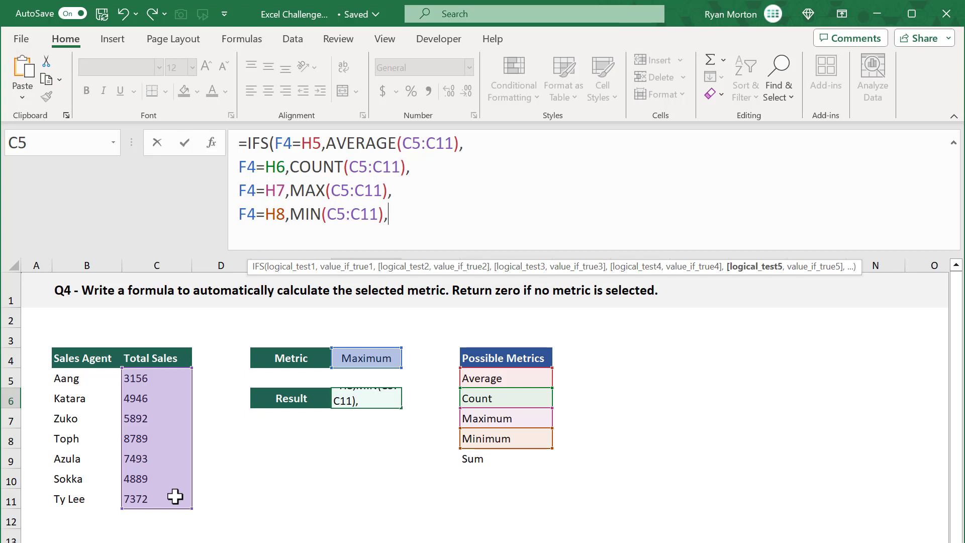
pyautogui.press('enter')
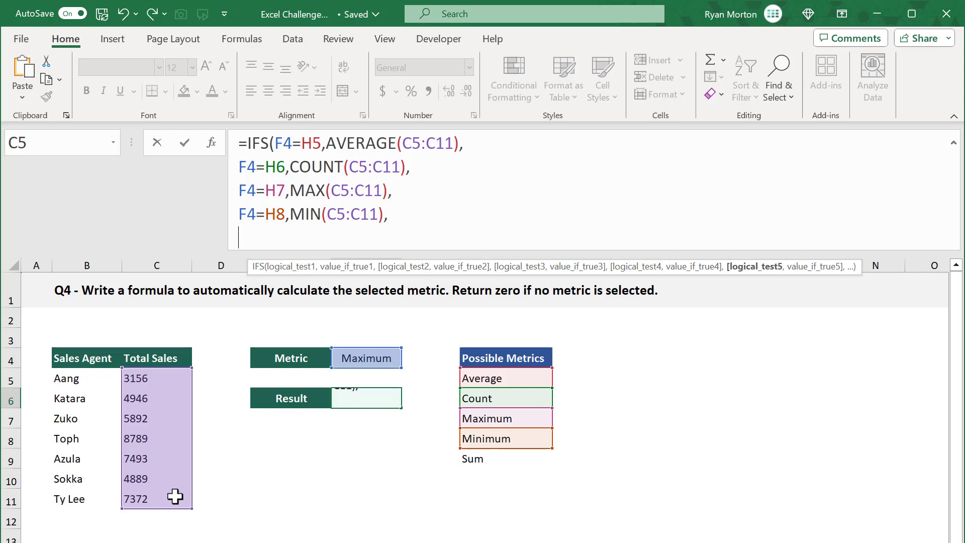
# Add F4=H9 returning SUM(C5:C11) and a final 1,0 default, completing the IFS so Result shows 8789.
pyautogui.write('F4')
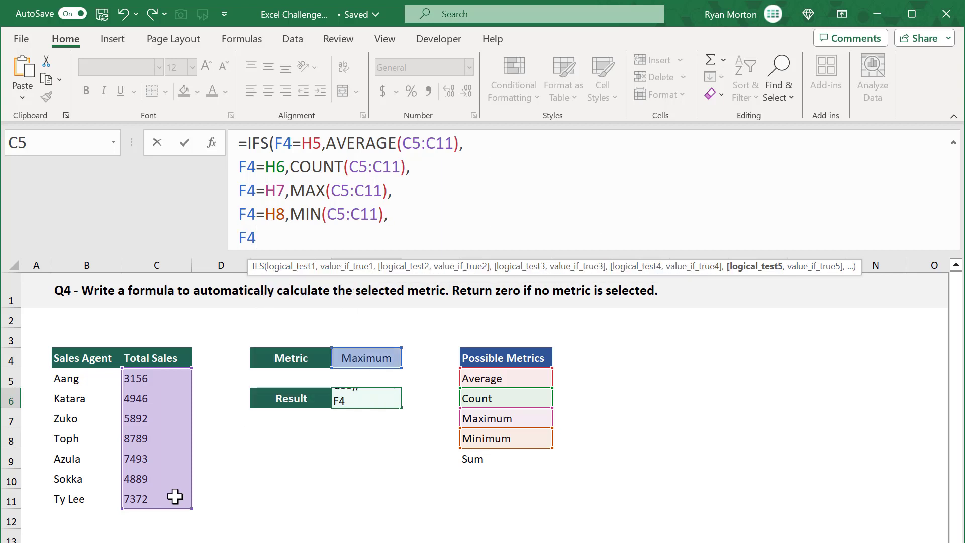
pyautogui.write('=H9')
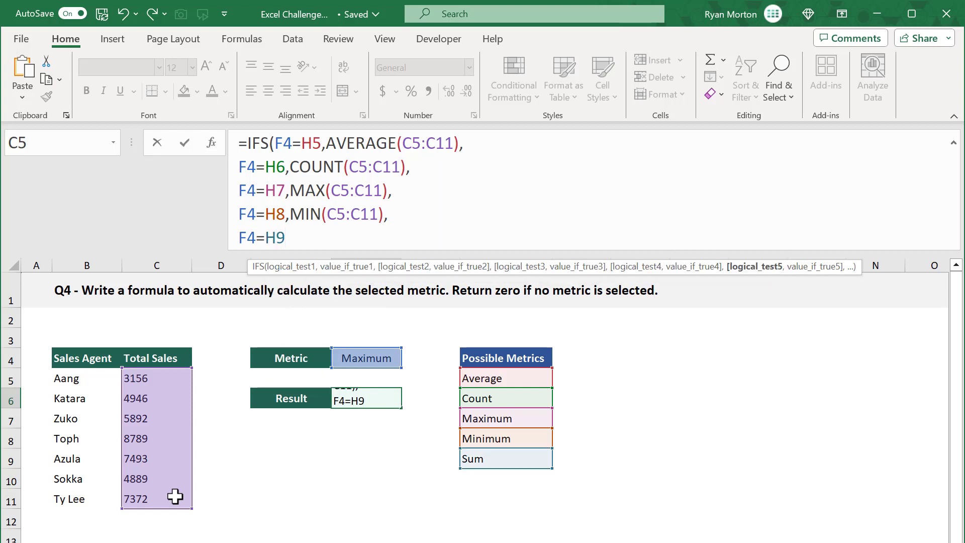
pyautogui.write(',s')
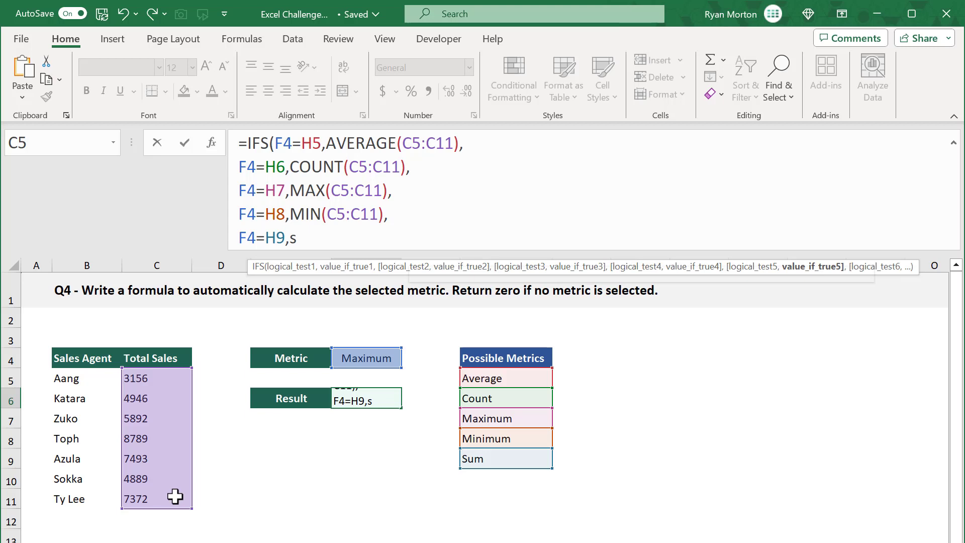
pyautogui.write('UM(C5:C11')
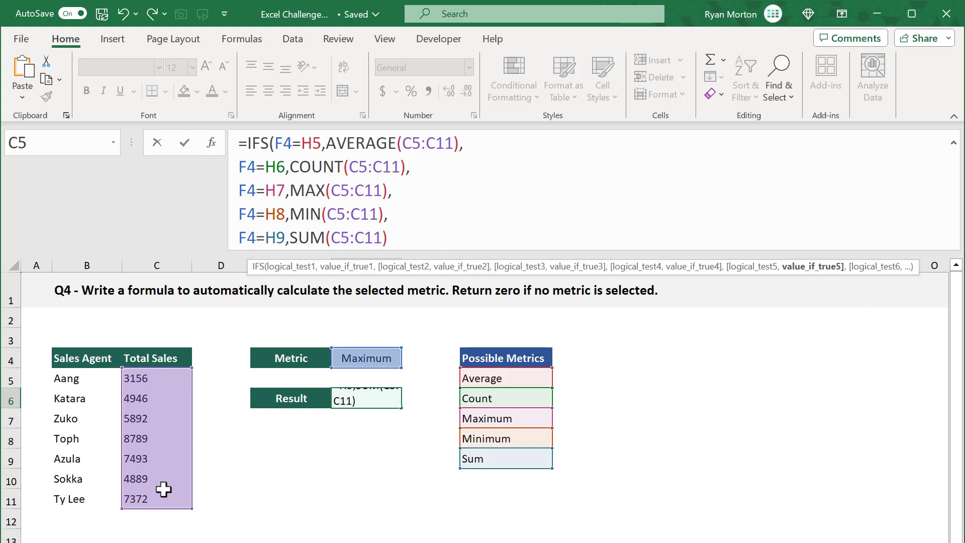
pyautogui.write(',')
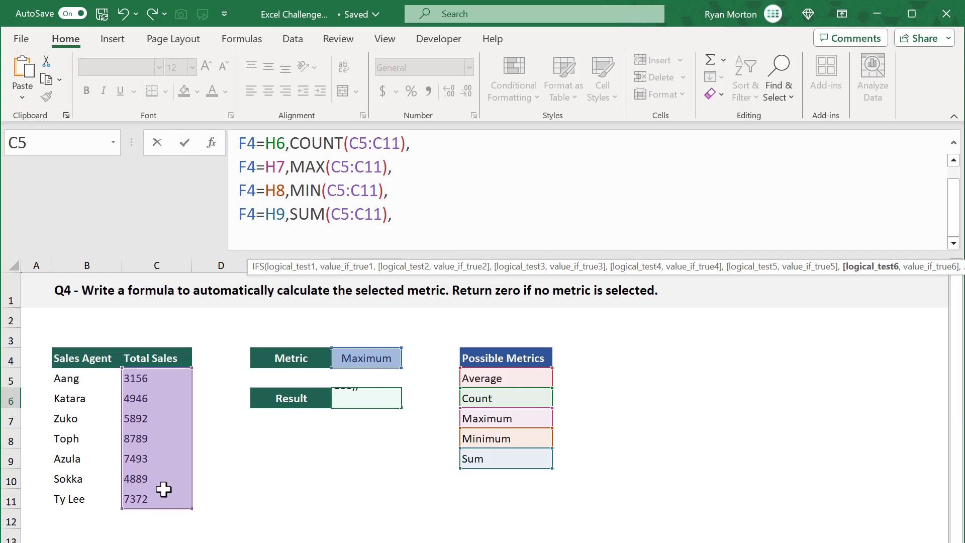
pyautogui.write('1,')
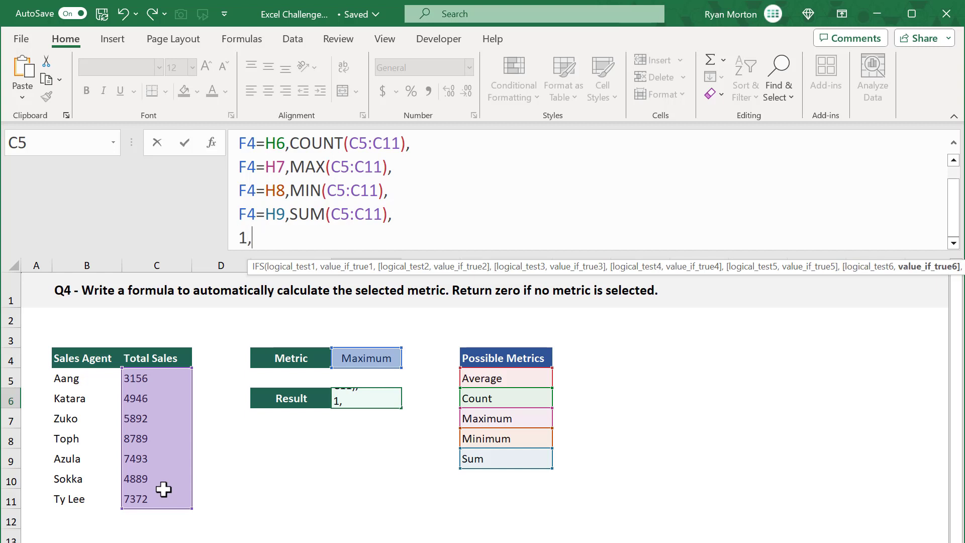
pyautogui.write('0')
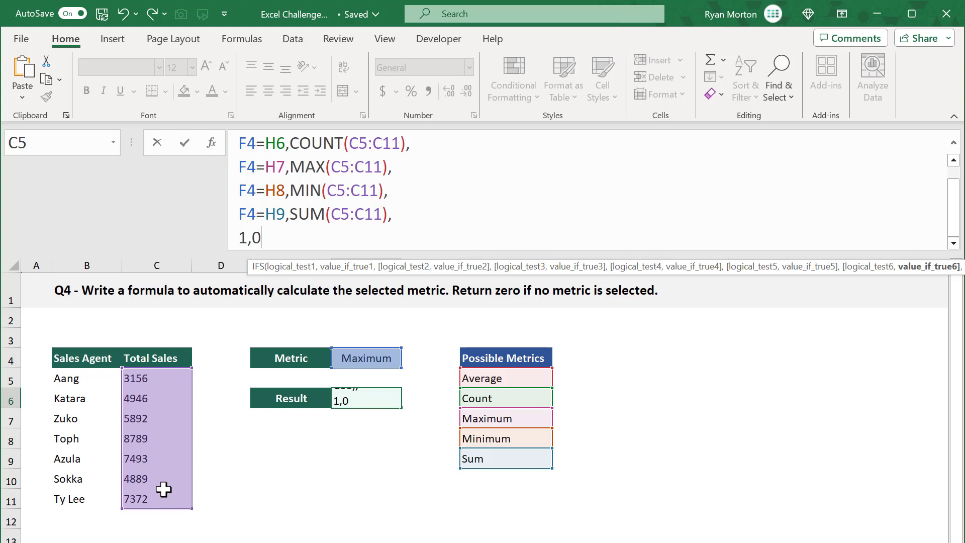
pyautogui.write(')')
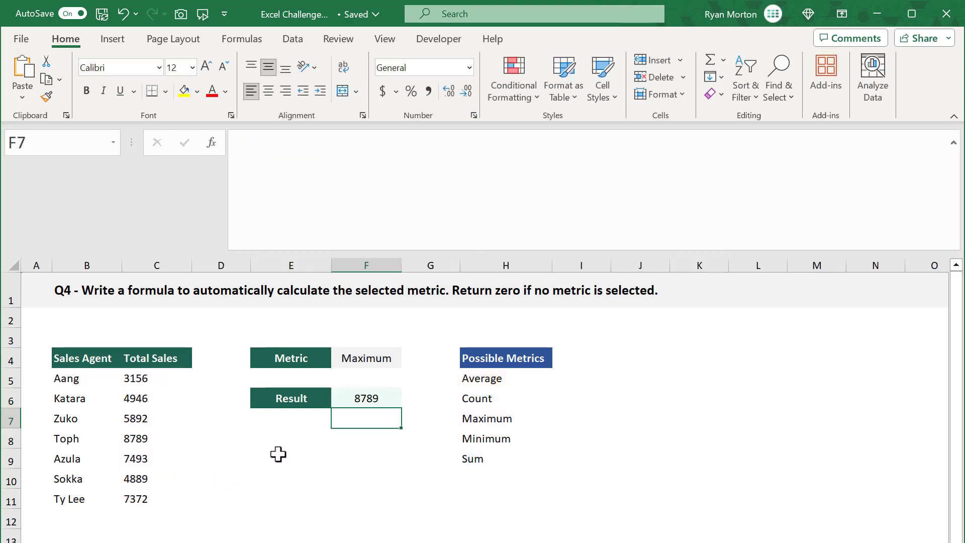
# Test the IFS formula with Average then Count (Result 7), then clear Metric so Result shows 0.
pyautogui.click(366, 398)
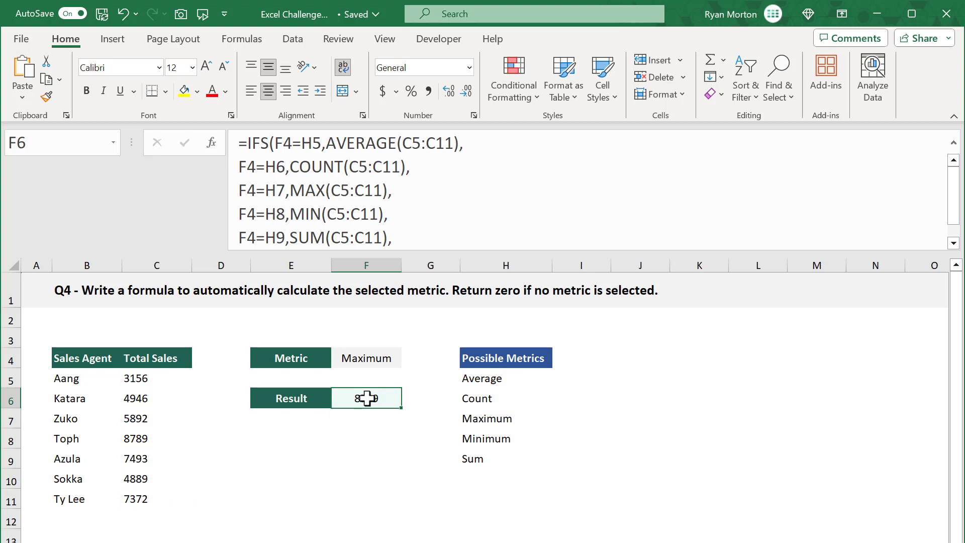
pyautogui.click(366, 358)
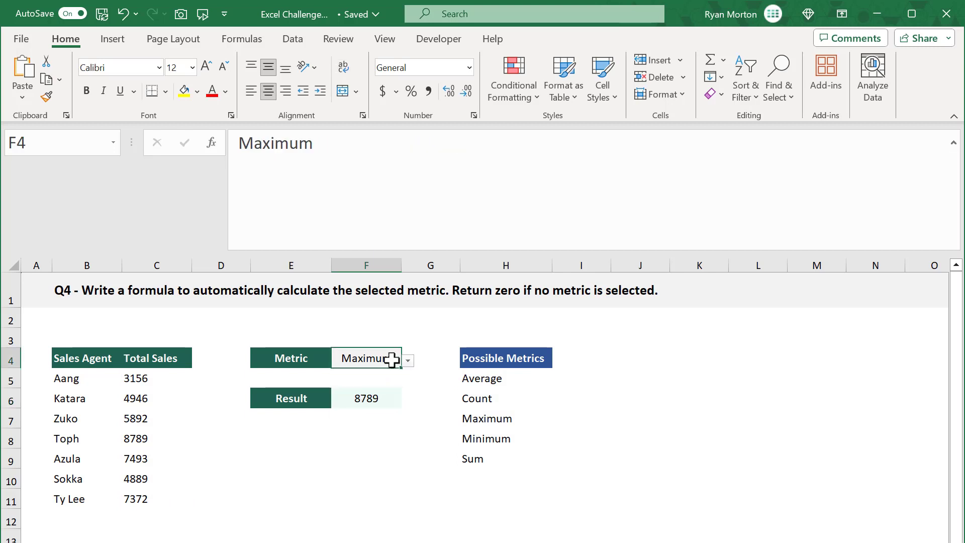
pyautogui.click(408, 360)
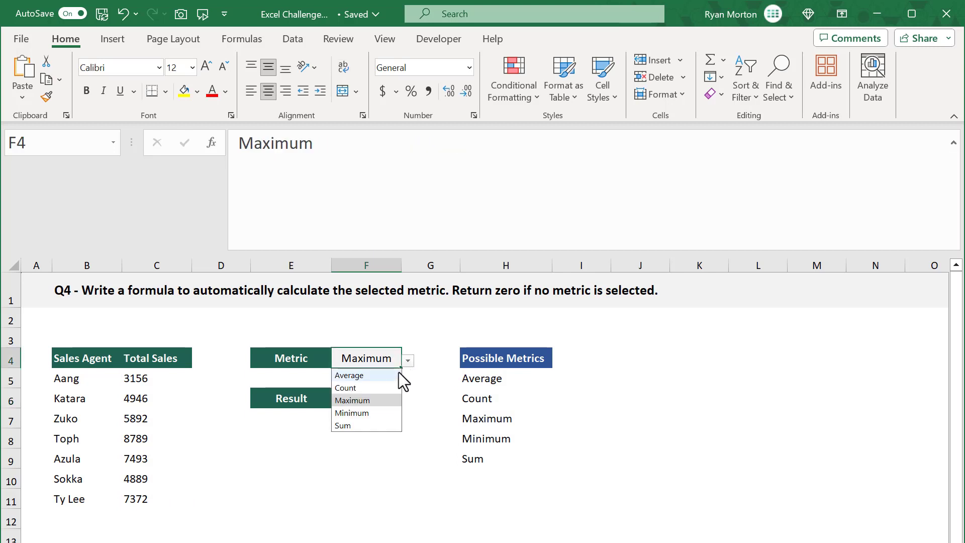
pyautogui.click(349, 375)
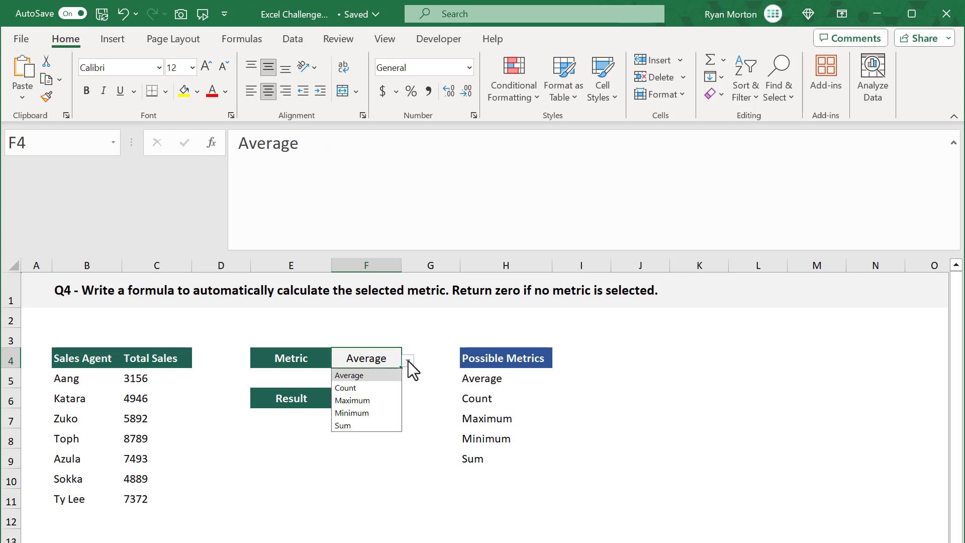
pyautogui.click(345, 389)
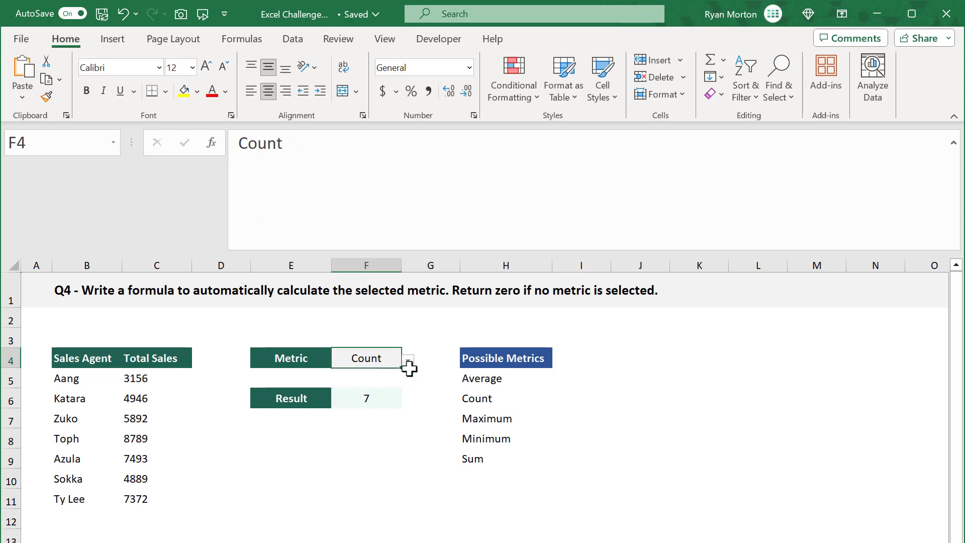
pyautogui.click(429, 398)
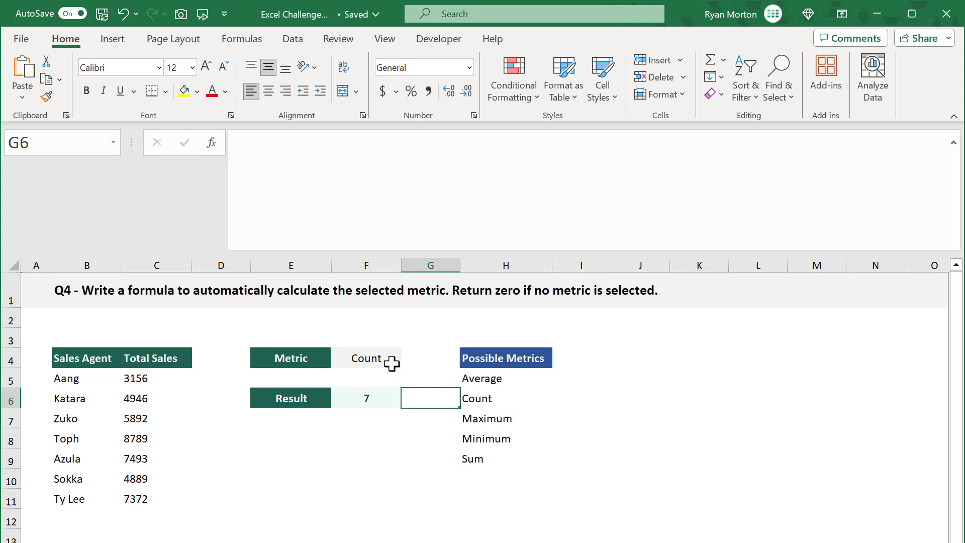
pyautogui.click(366, 358)
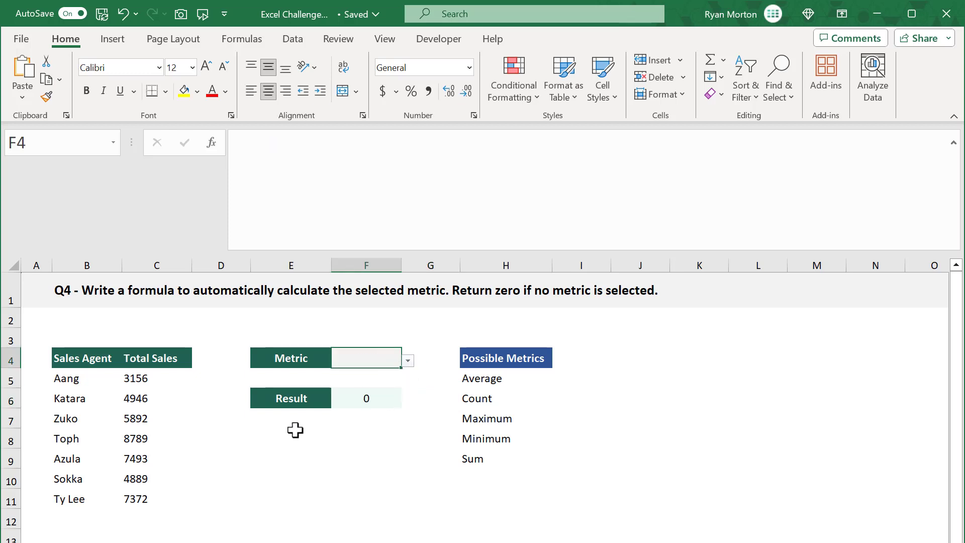
pyautogui.click(366, 398)
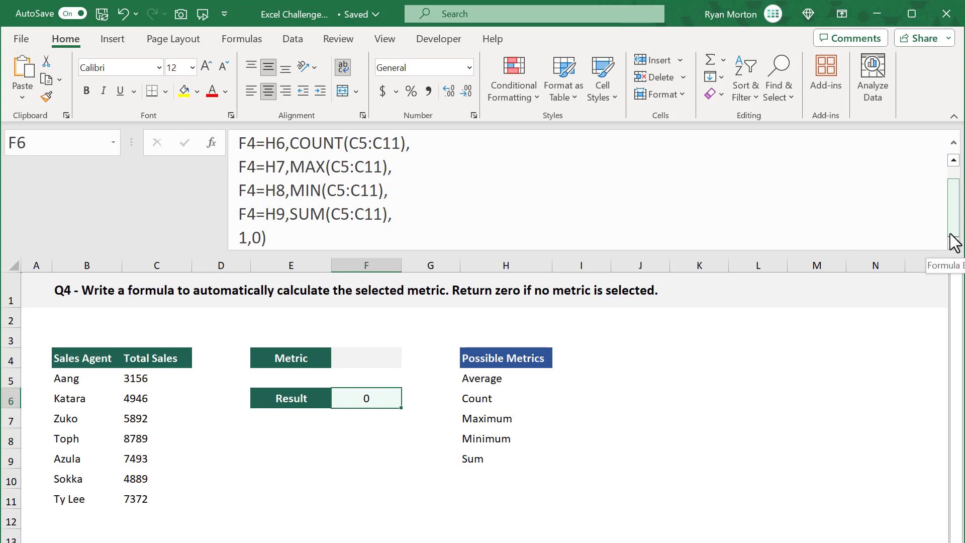
pyautogui.scroll(3)
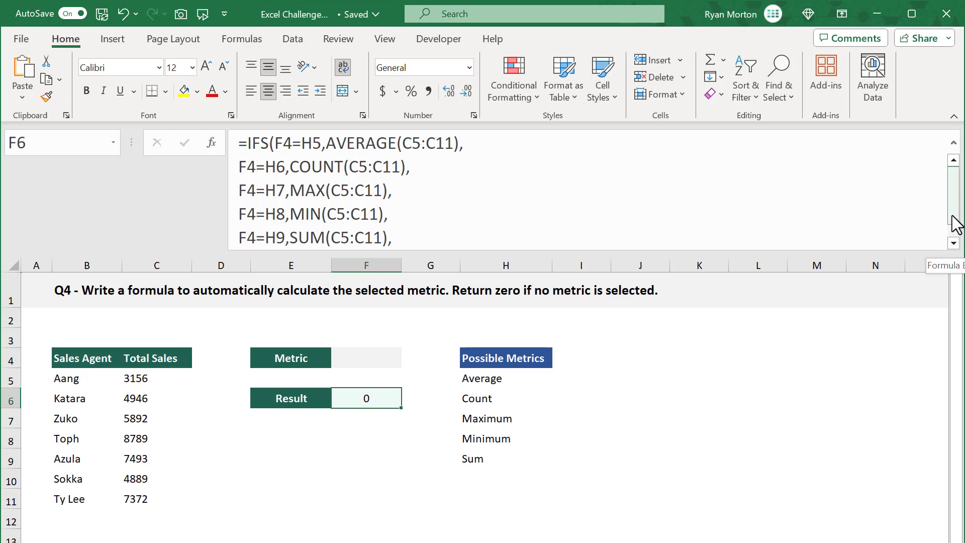
pyautogui.scroll(-3)
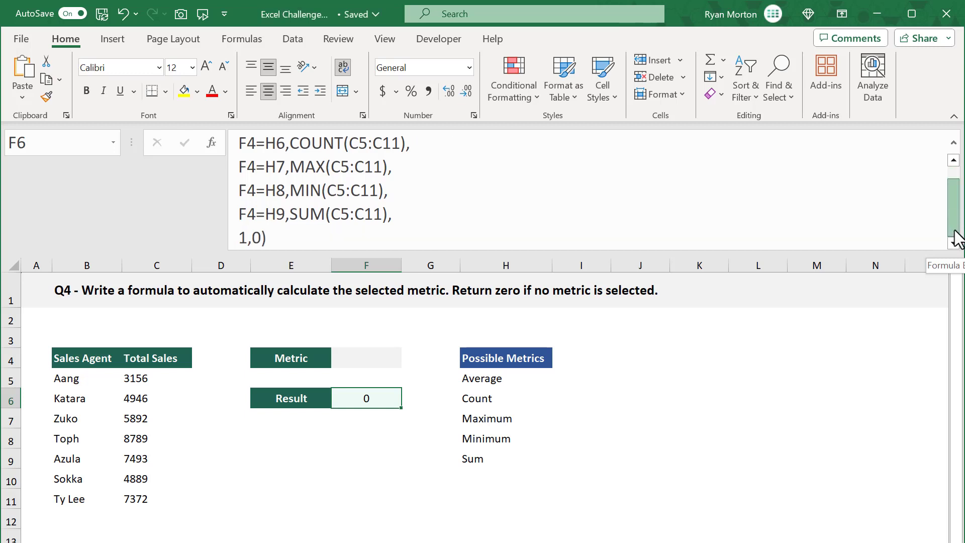